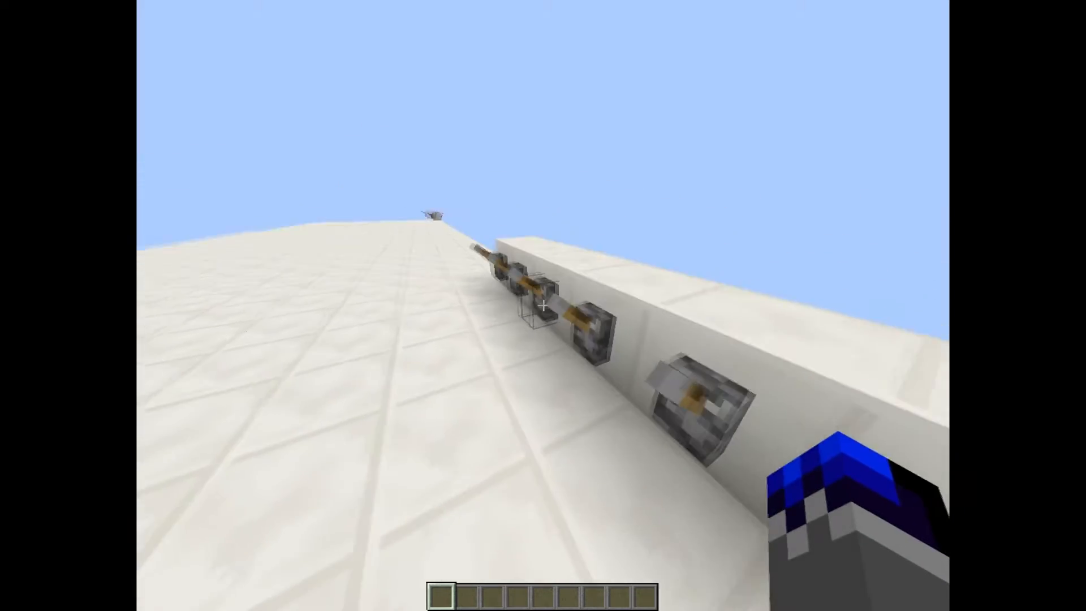
{"action": "mouse_move", "coordinate": [543, 306]}
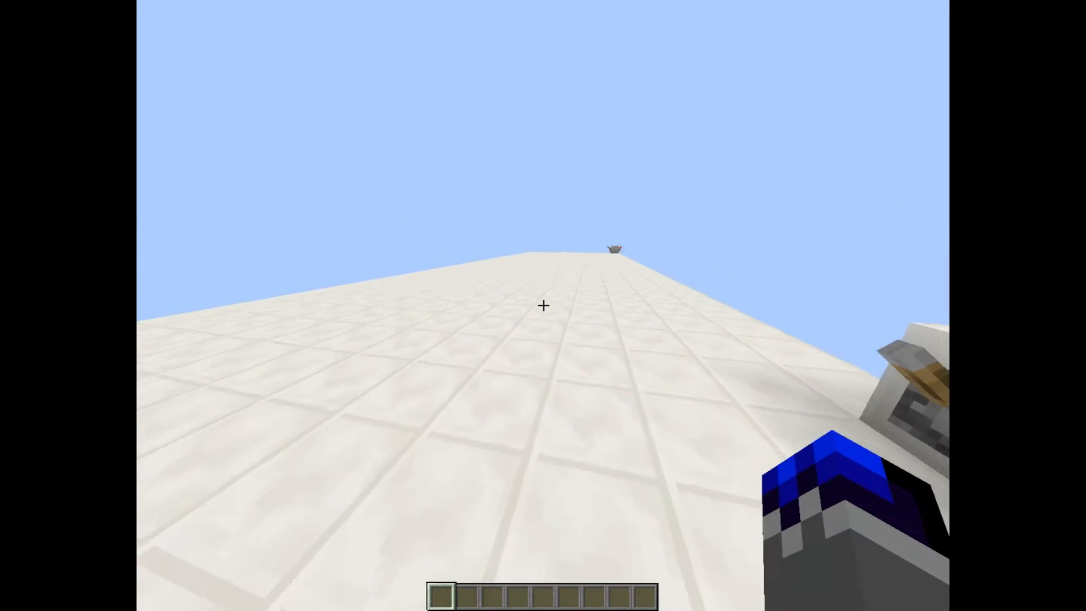
{"action": "mouse_move", "coordinate": [543, 305]}
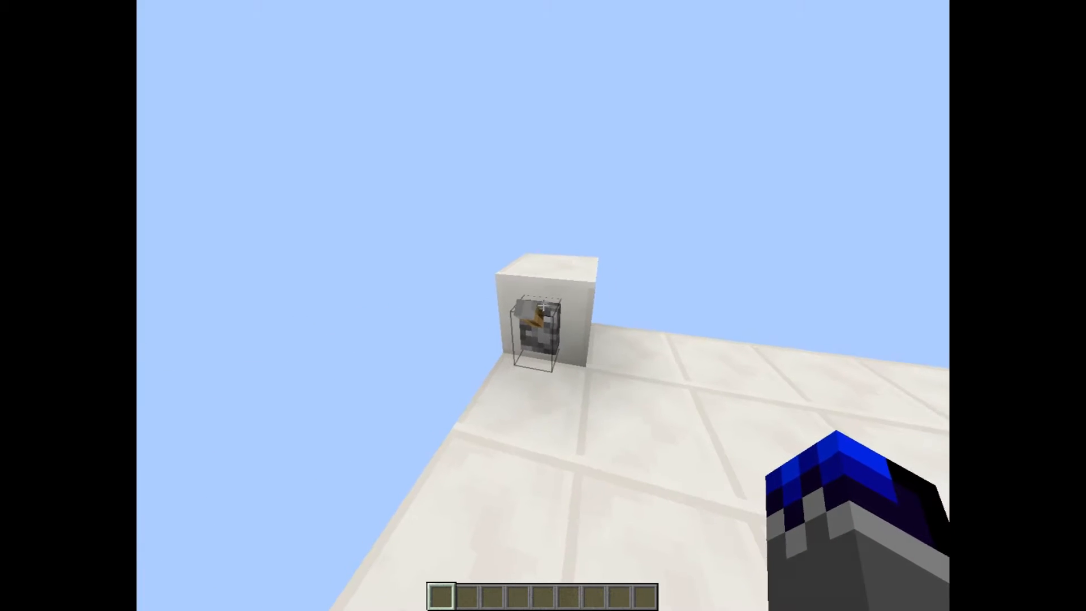
{"action": "mouse_move", "coordinate": [543, 306]}
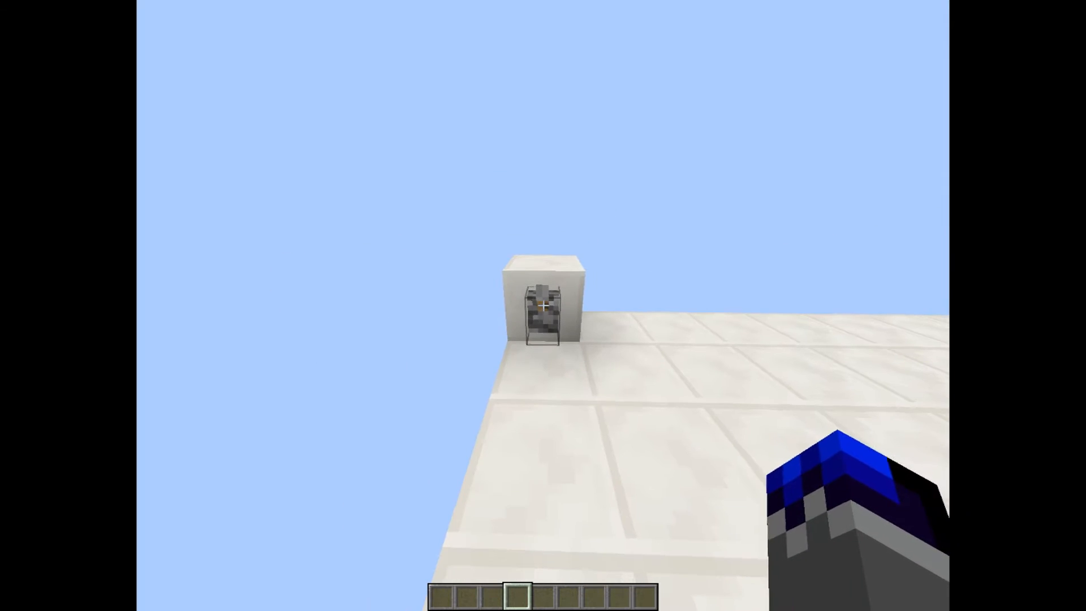
{"action": "mouse_move", "coordinate": [543, 305]}
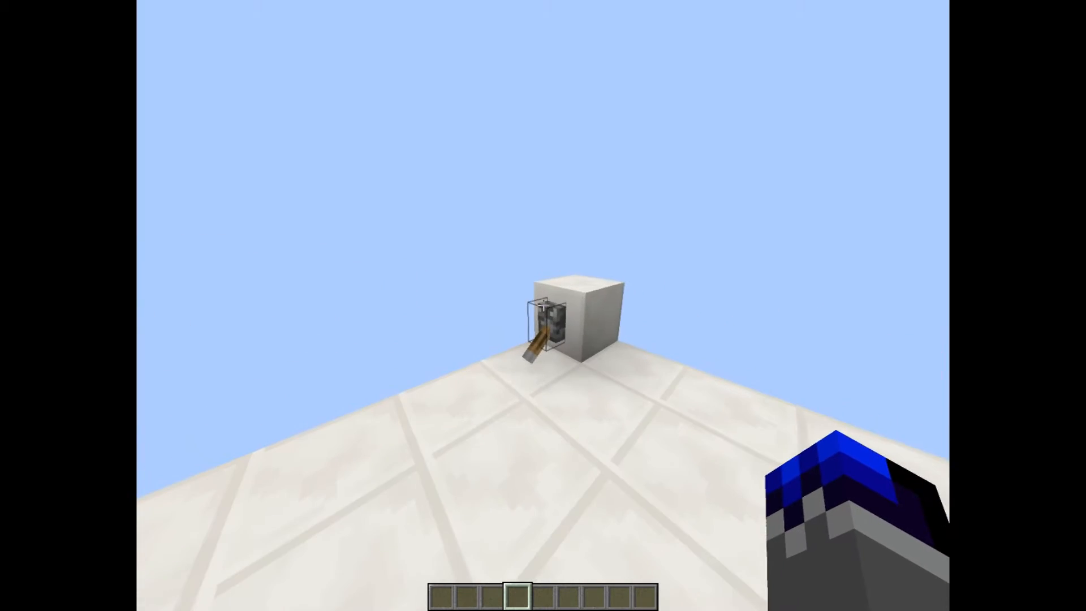
{"action": "mouse_move", "coordinate": [543, 305]}
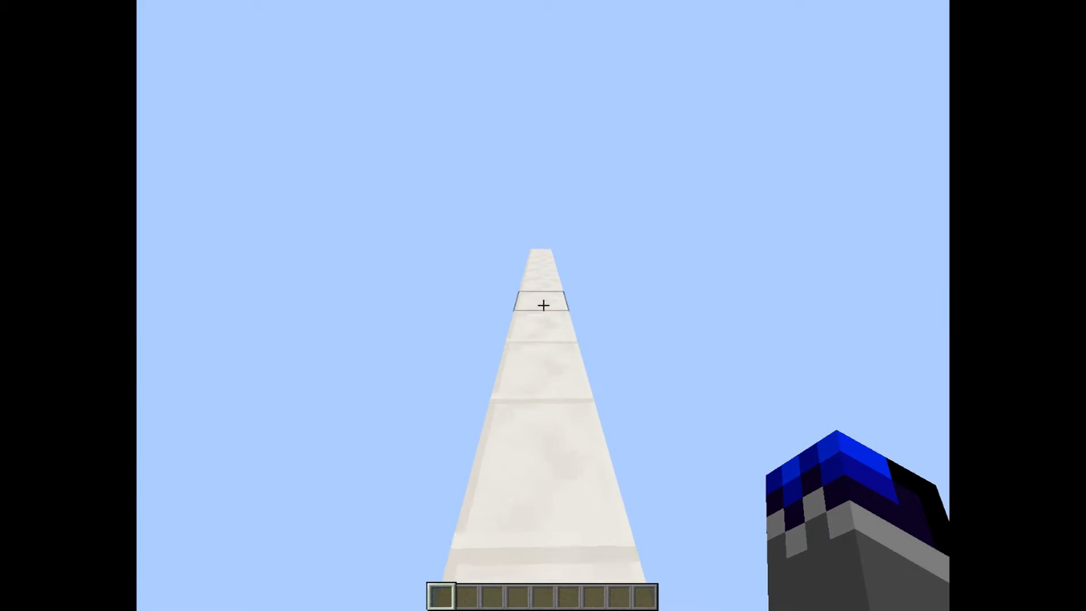
{"action": "mouse_move", "coordinate": [543, 305]}
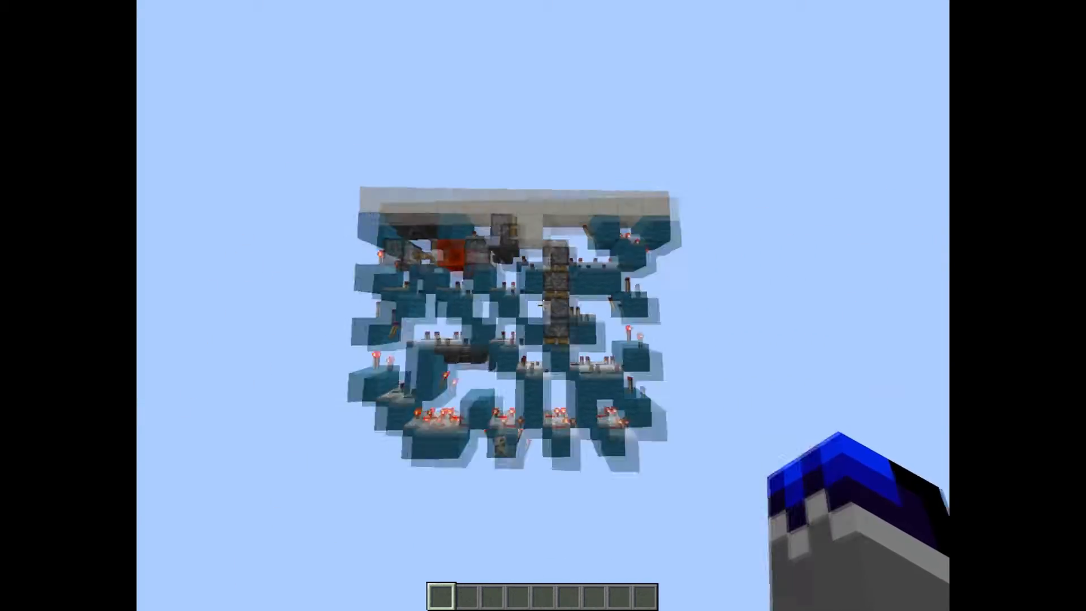
{"action": "mouse_move", "coordinate": [543, 305]}
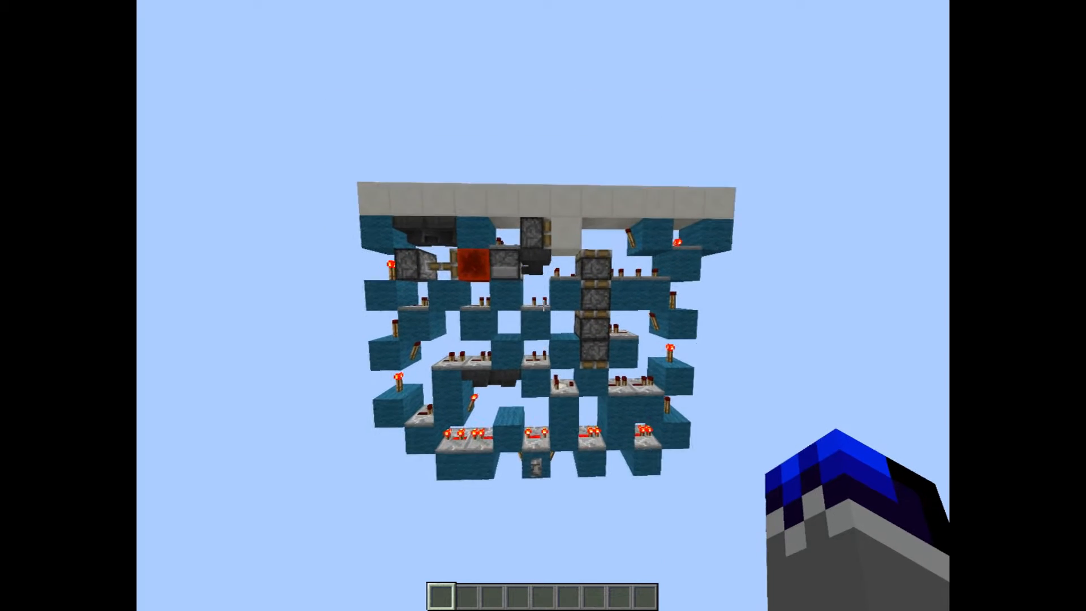
{"action": "mouse_move", "coordinate": [543, 305]}
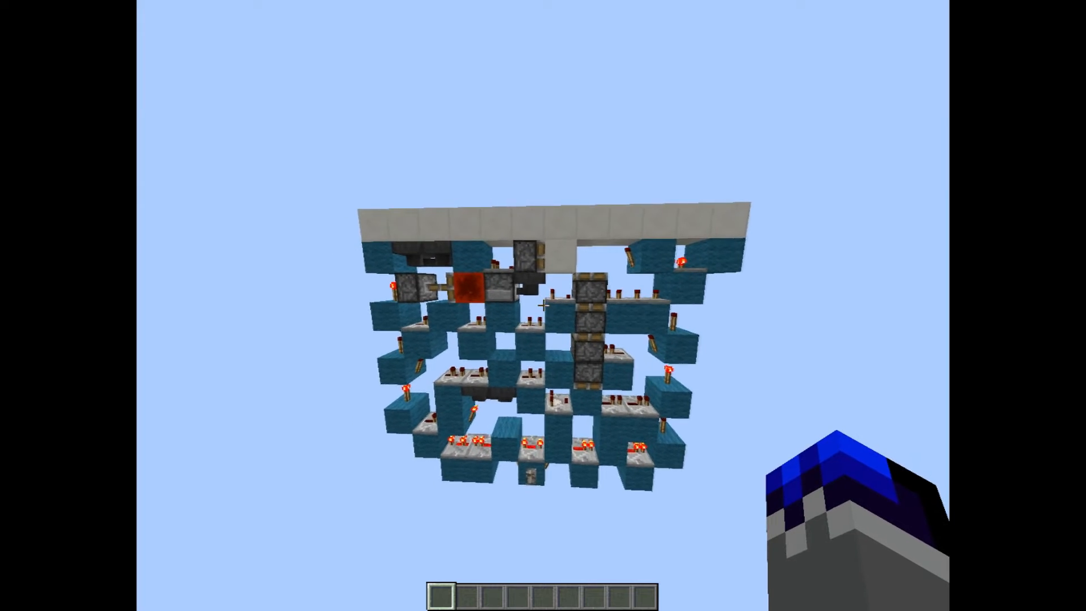
{"action": "mouse_move", "coordinate": [543, 306]}
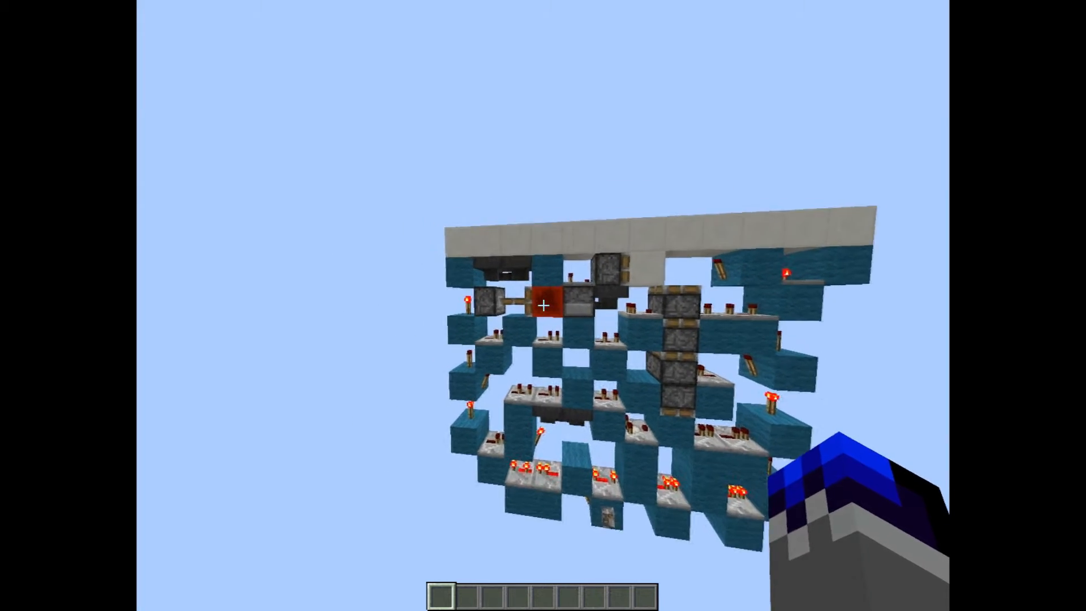
{"action": "mouse_move", "coordinate": [543, 305]}
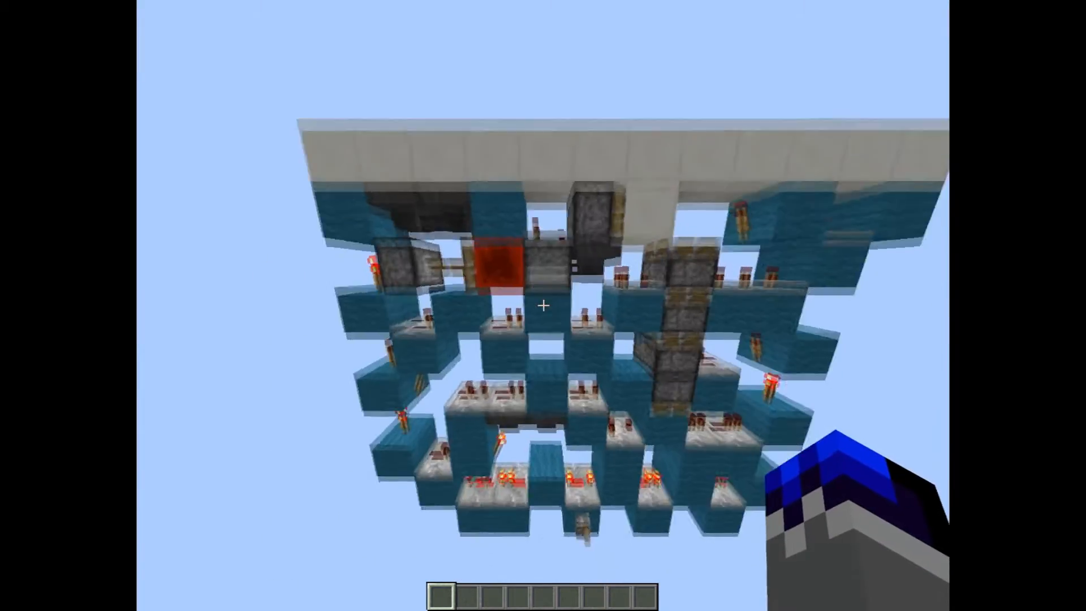
{"action": "mouse_move", "coordinate": [543, 305]}
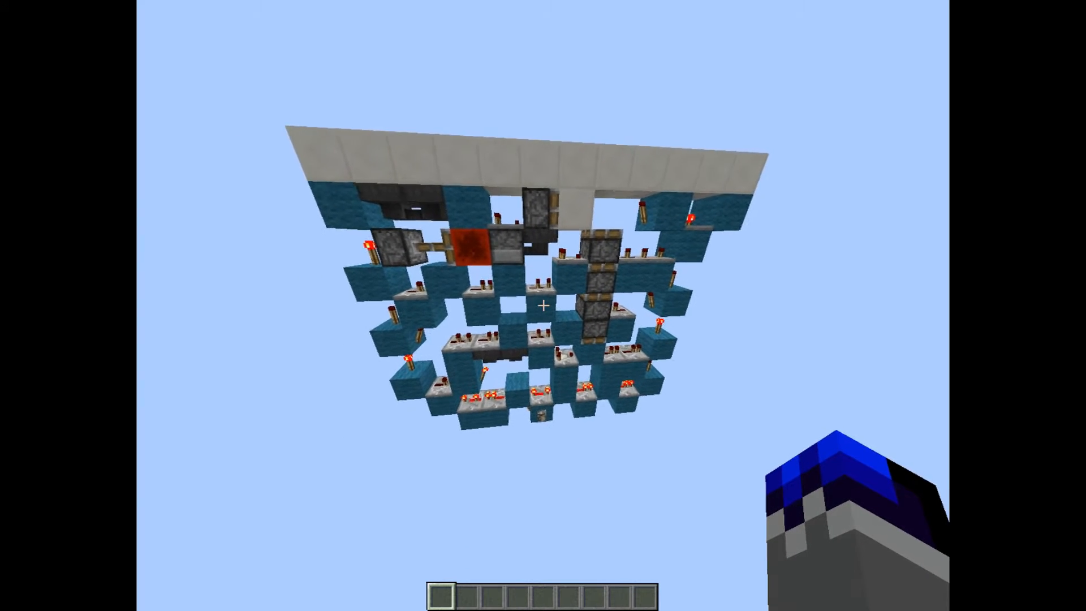
{"action": "mouse_move", "coordinate": [543, 306]}
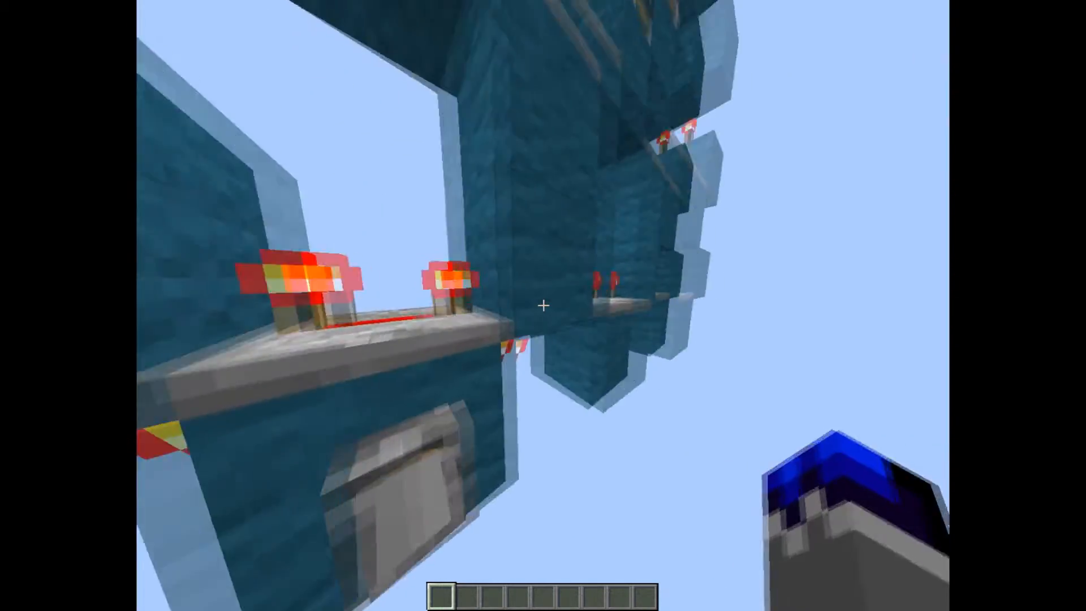
{"action": "mouse_move", "coordinate": [543, 306]}
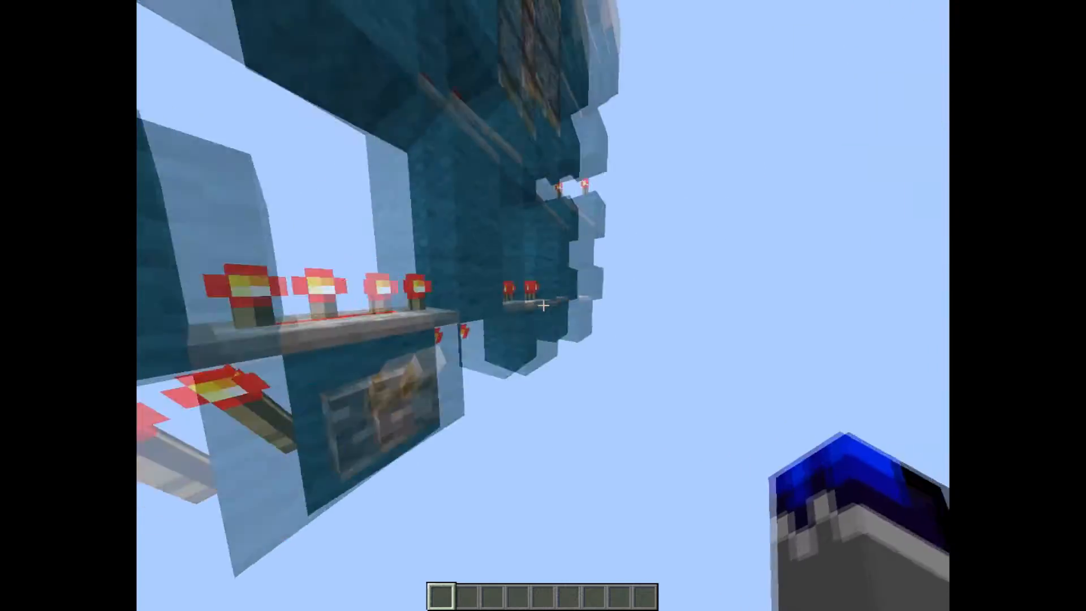
{"action": "mouse_move", "coordinate": [543, 306]}
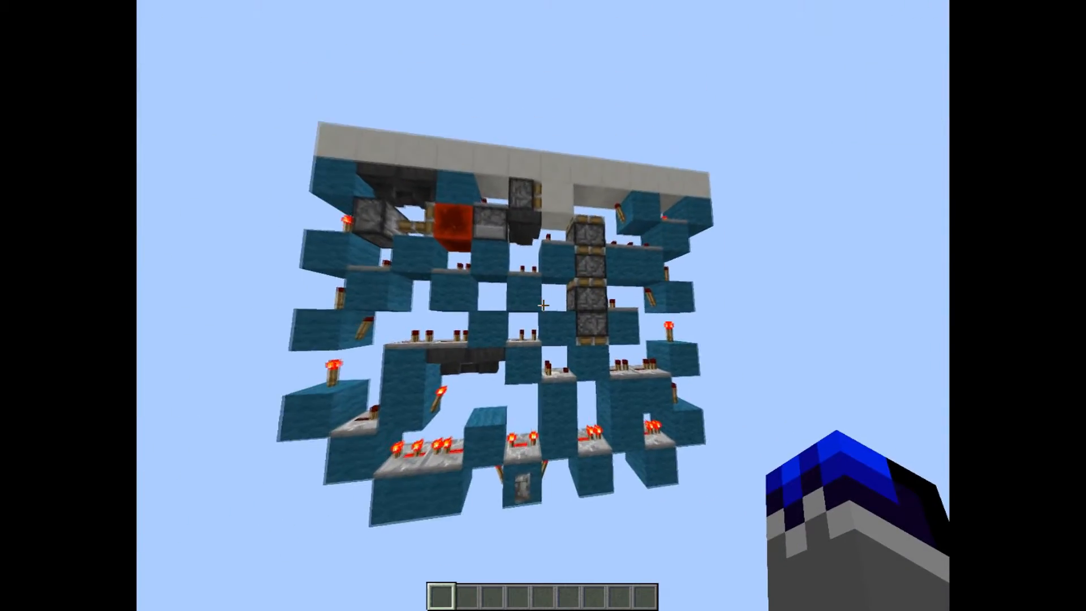
{"action": "mouse_move", "coordinate": [543, 305]}
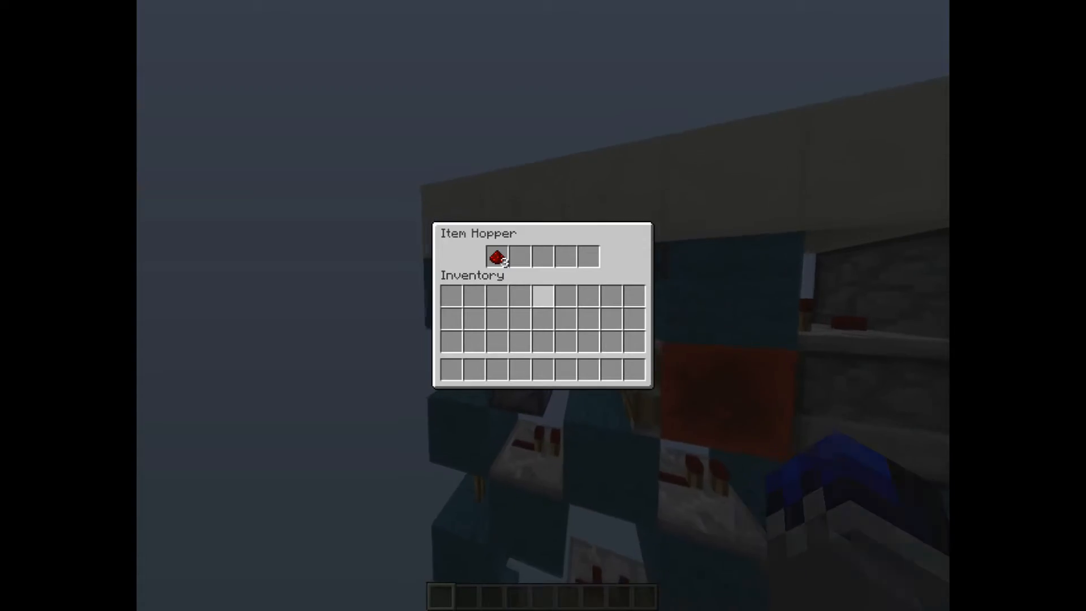
Close the hopper timer's item window to return to the door mechanism
{"action": "key", "text": "Escape"}
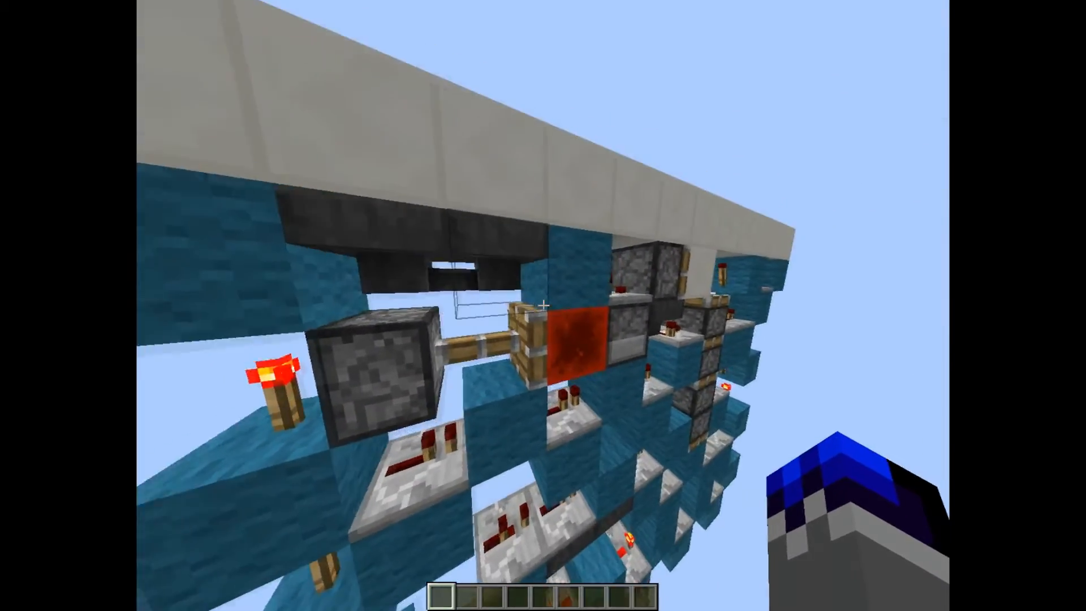
{"action": "mouse_move", "coordinate": [543, 306]}
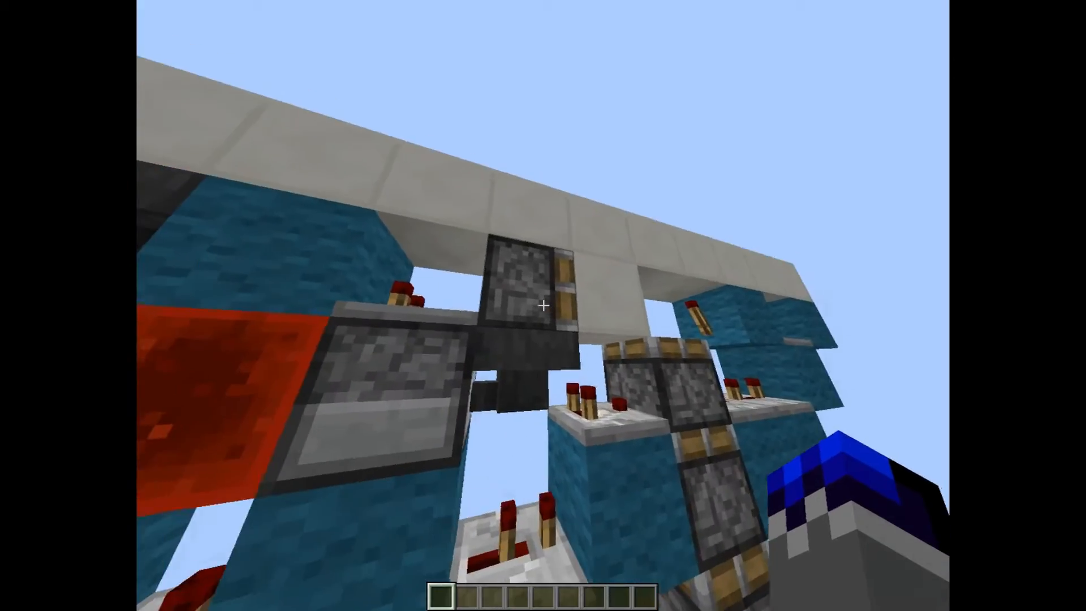
{"action": "mouse_move", "coordinate": [543, 305]}
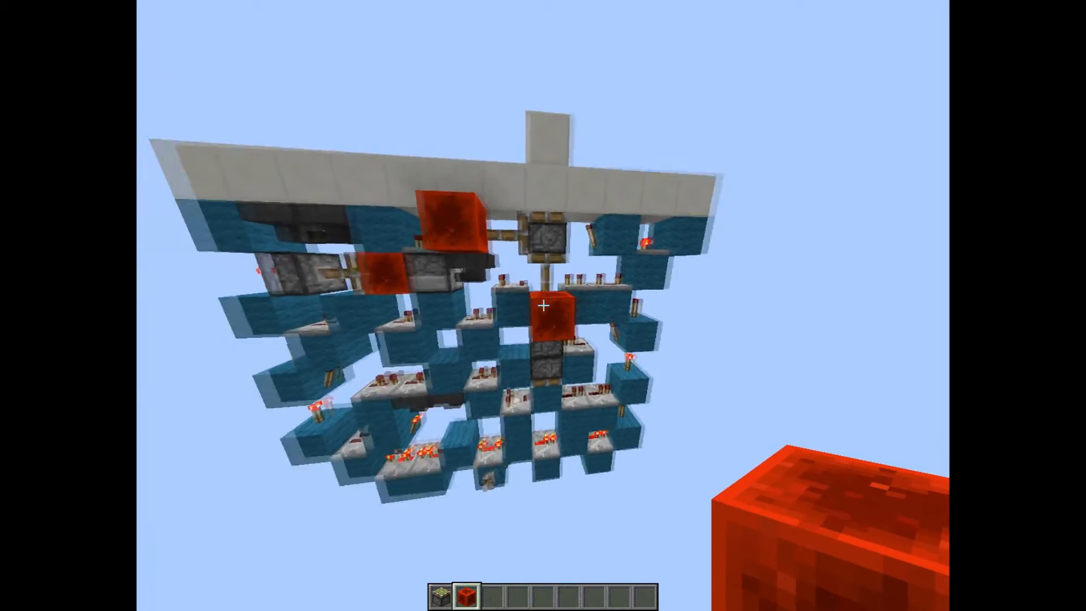
{"action": "mouse_move", "coordinate": [543, 305]}
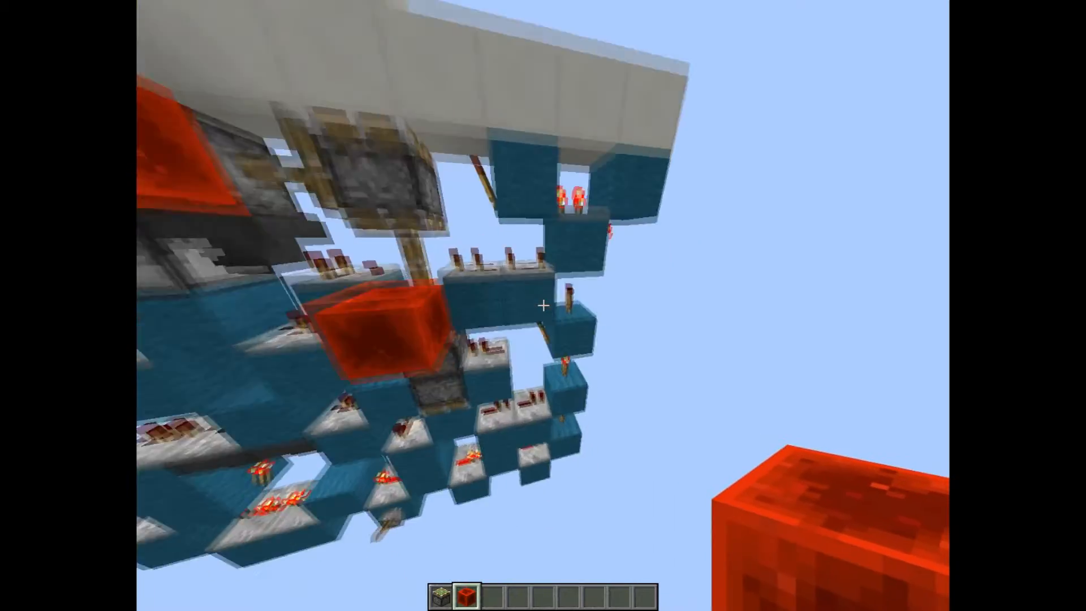
{"action": "mouse_move", "coordinate": [543, 306]}
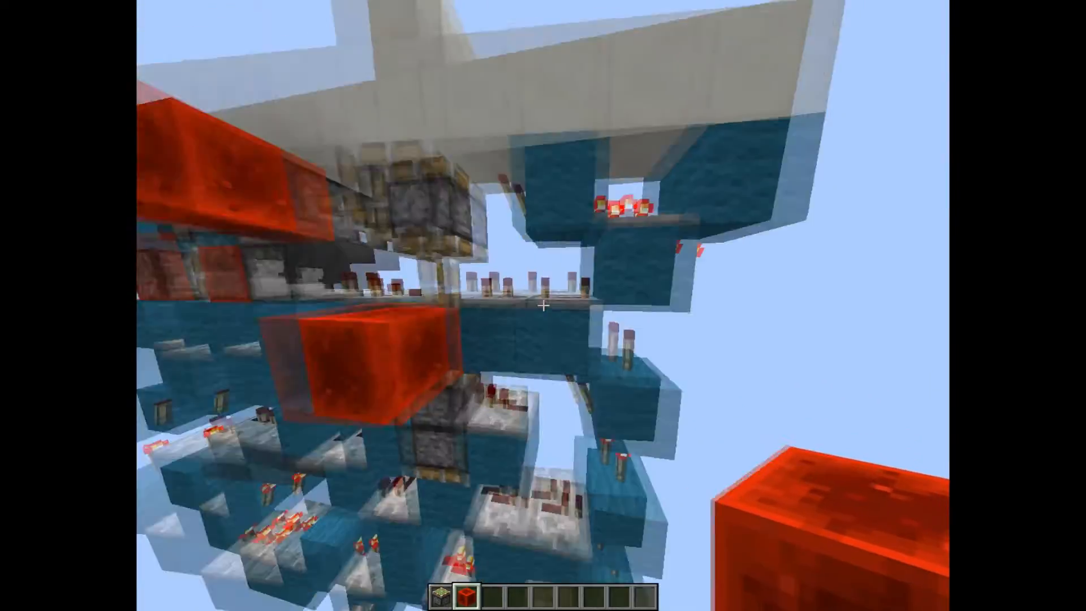
{"action": "mouse_move", "coordinate": [543, 305]}
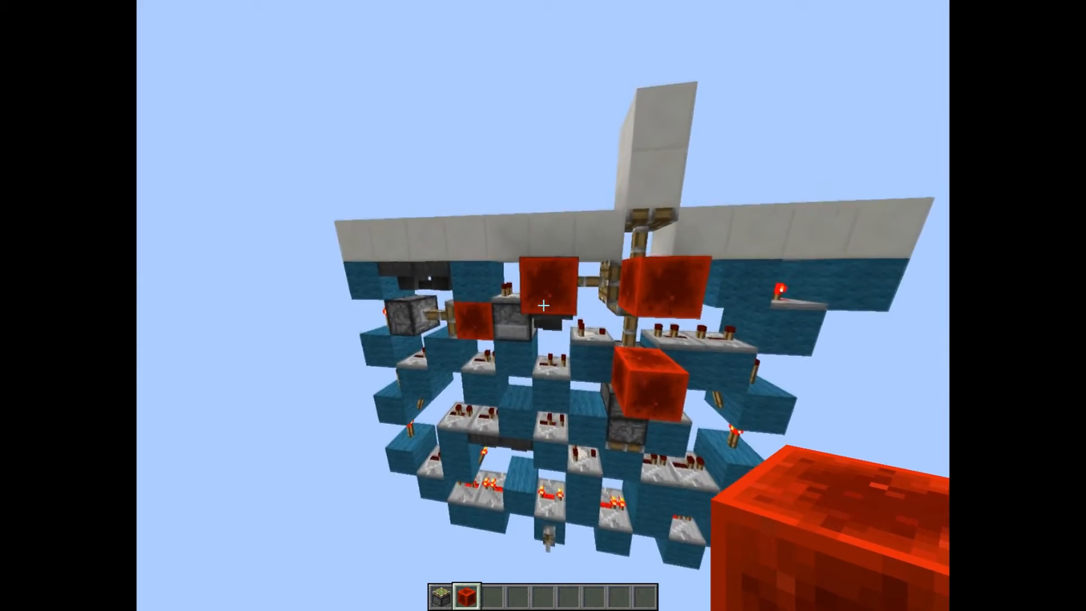
{"action": "mouse_move", "coordinate": [543, 306]}
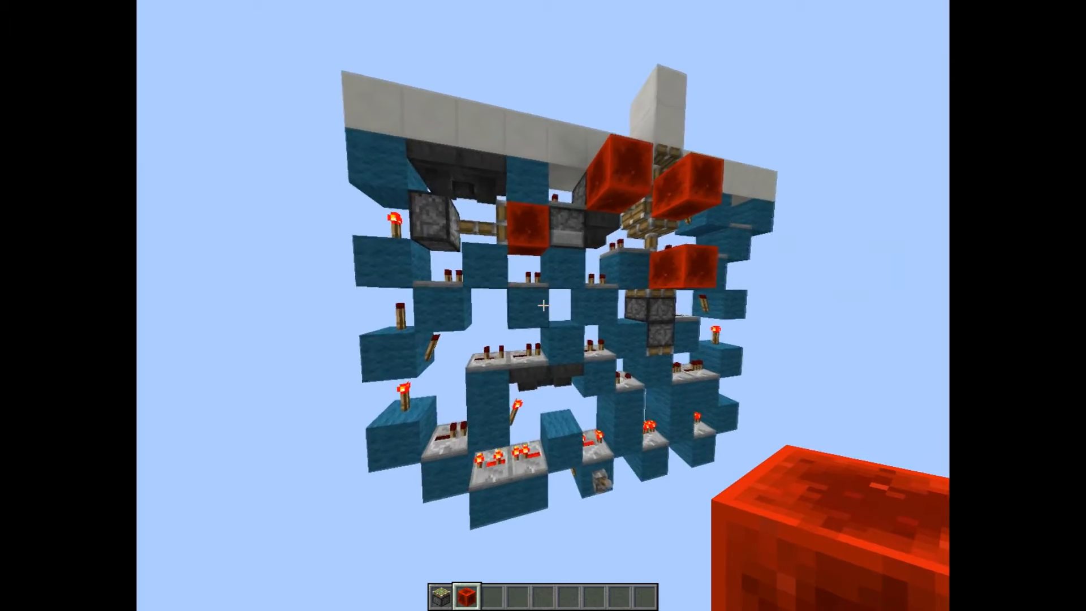
{"action": "mouse_move", "coordinate": [543, 305]}
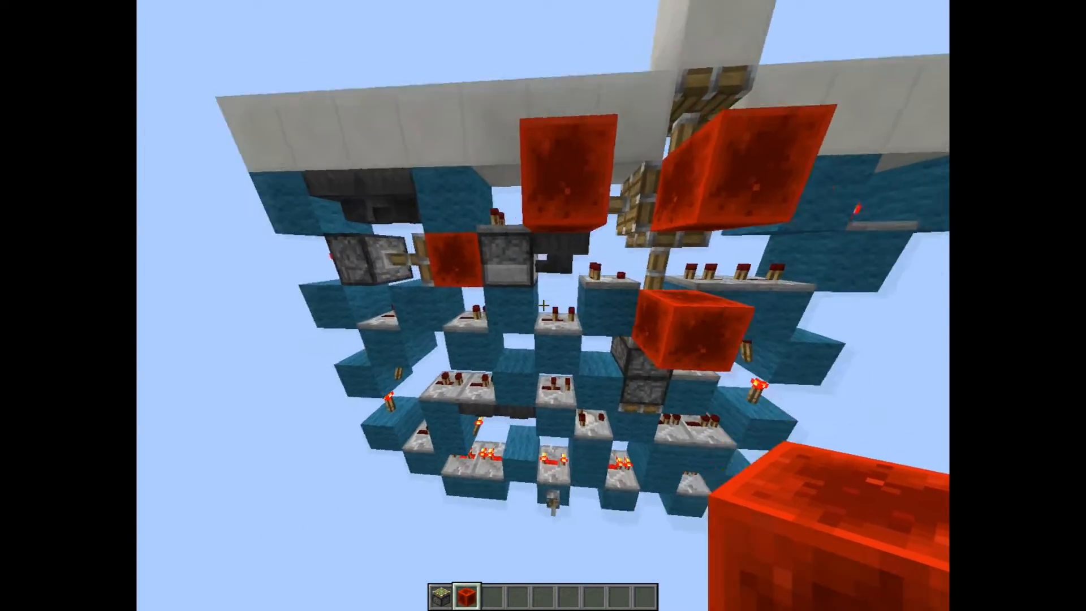
{"action": "mouse_move", "coordinate": [543, 305]}
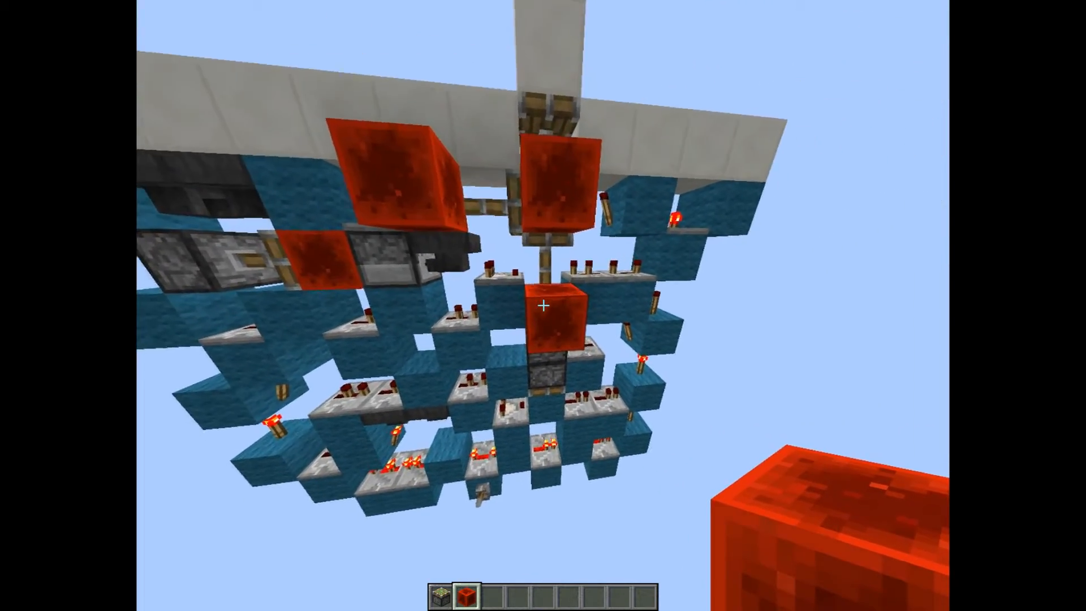
{"action": "mouse_move", "coordinate": [543, 305]}
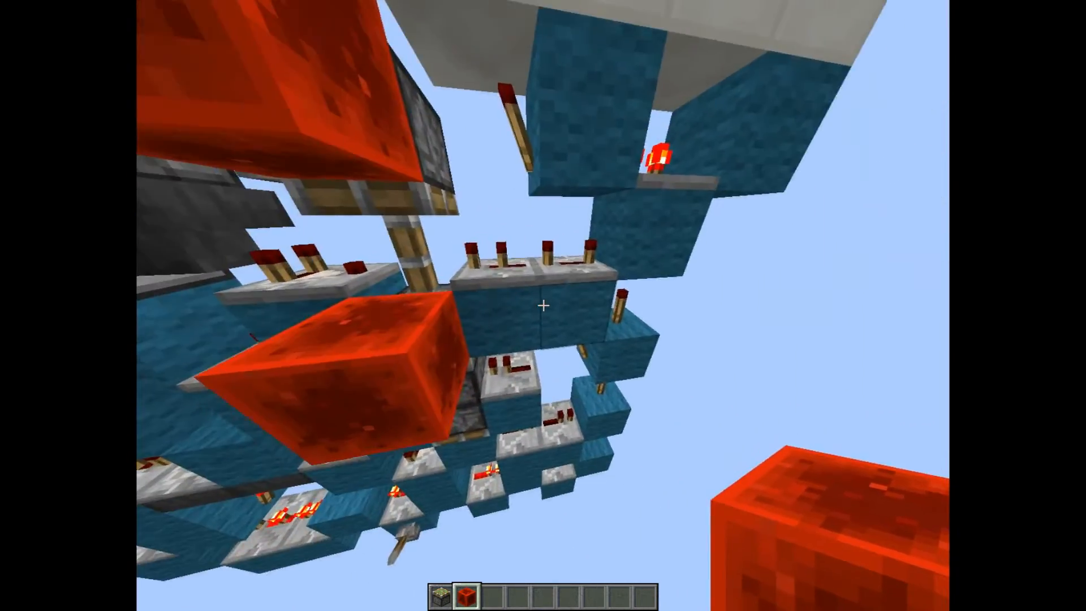
{"action": "mouse_move", "coordinate": [543, 305]}
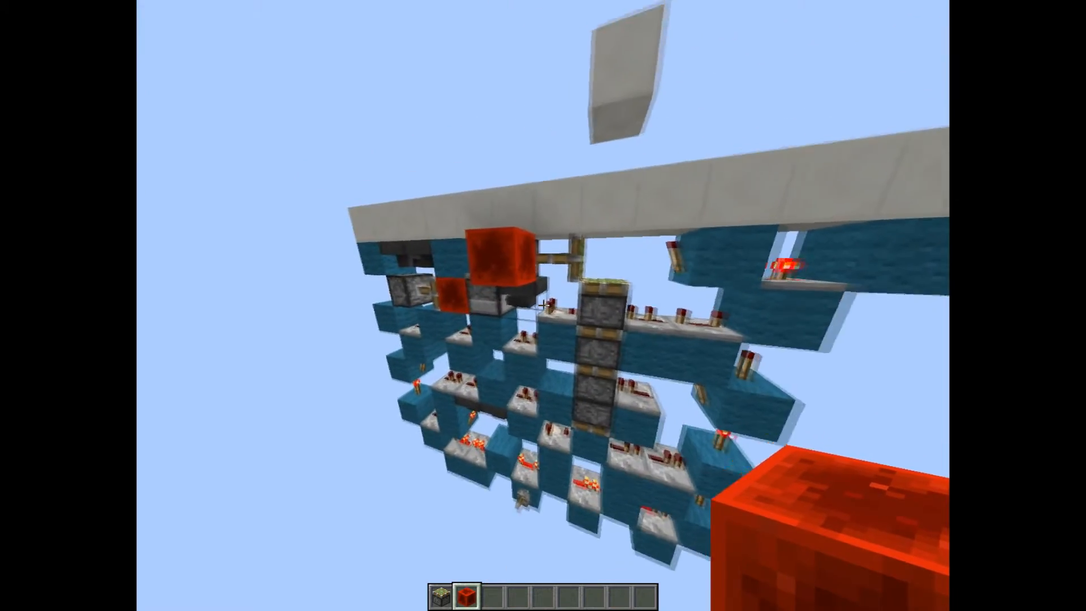
{"action": "mouse_move", "coordinate": [543, 306]}
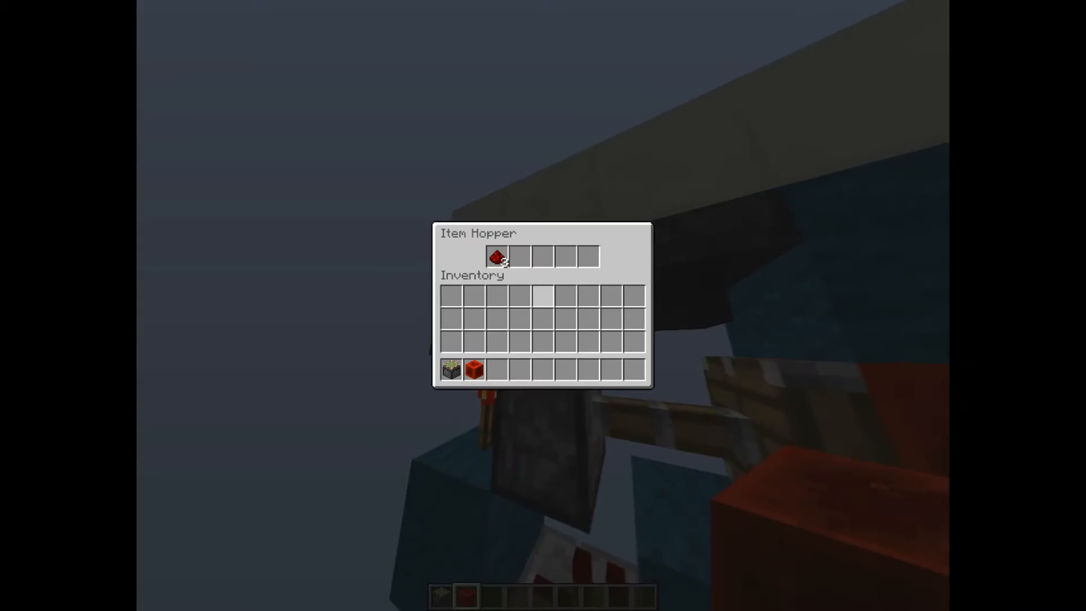
{"action": "key", "text": "Escape"}
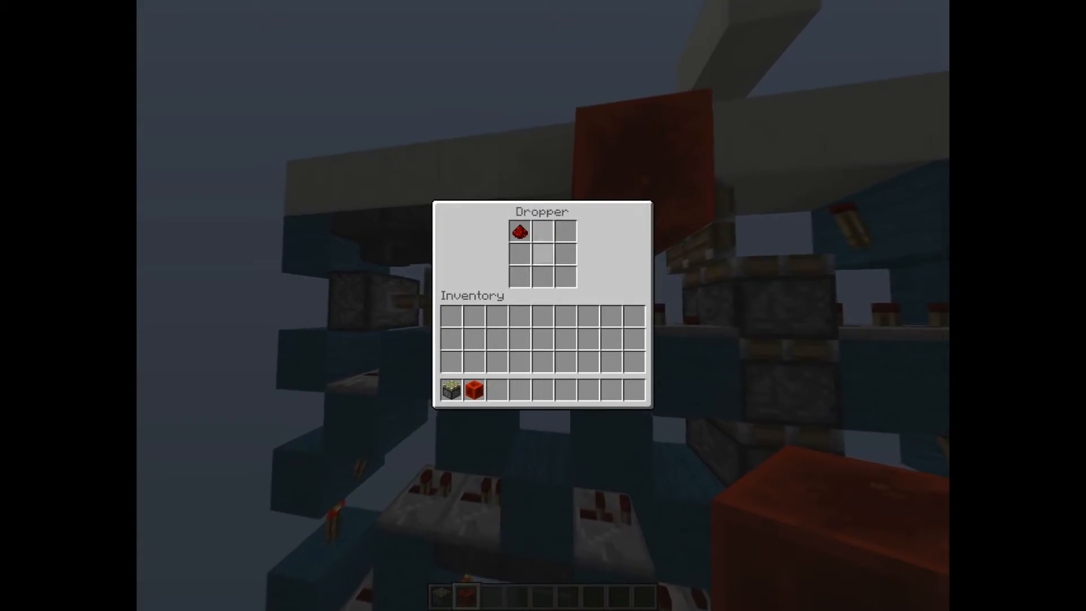
{"action": "key", "text": "Escape"}
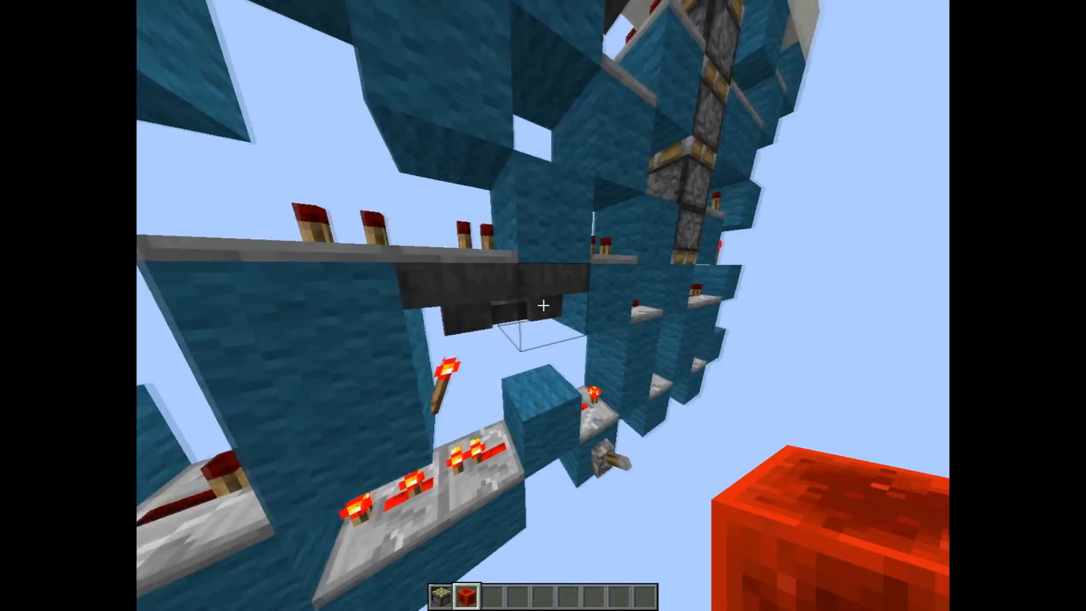
{"action": "mouse_move", "coordinate": [543, 305]}
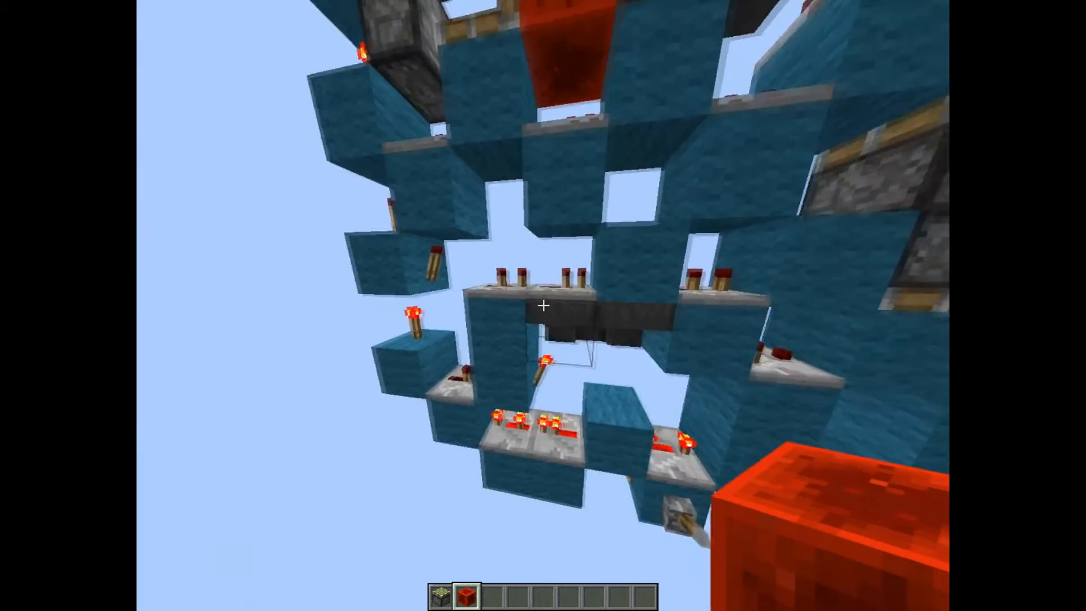
{"action": "mouse_move", "coordinate": [543, 305]}
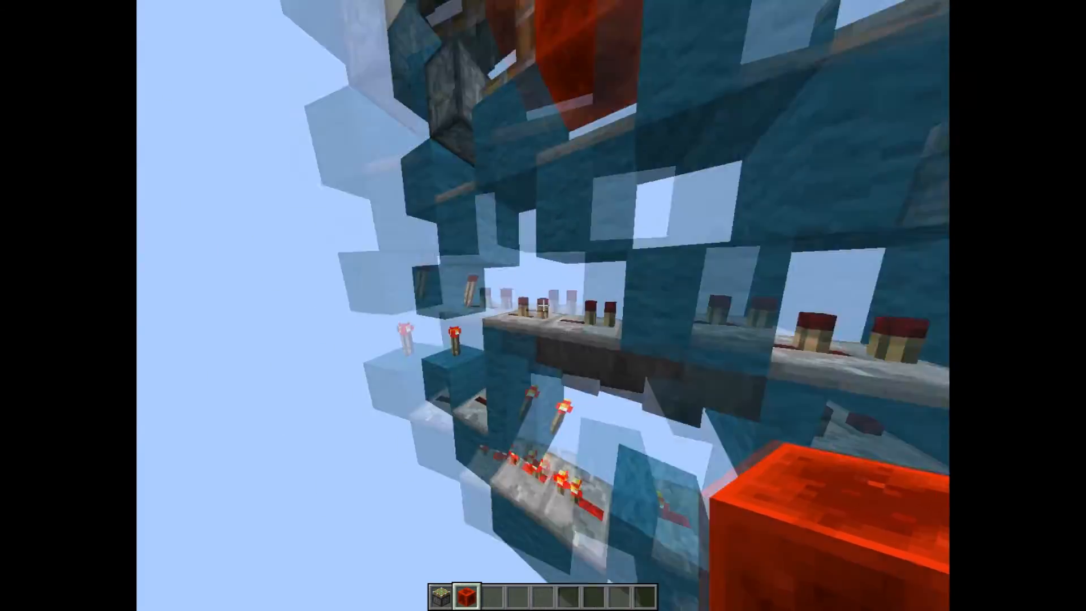
{"action": "right_click", "coordinate": [543, 305]}
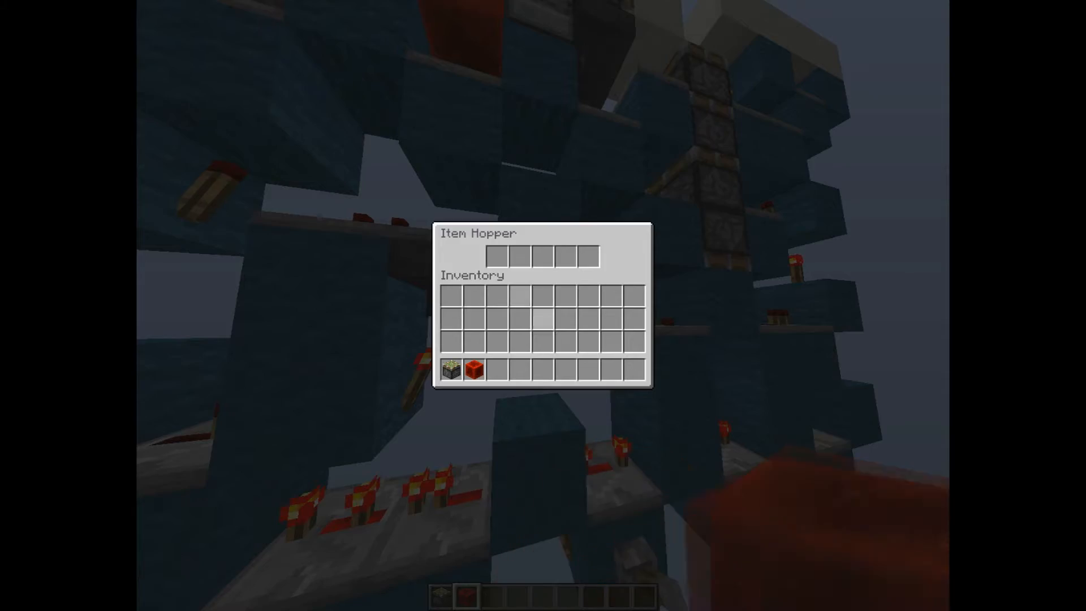
{"action": "key", "text": "Escape"}
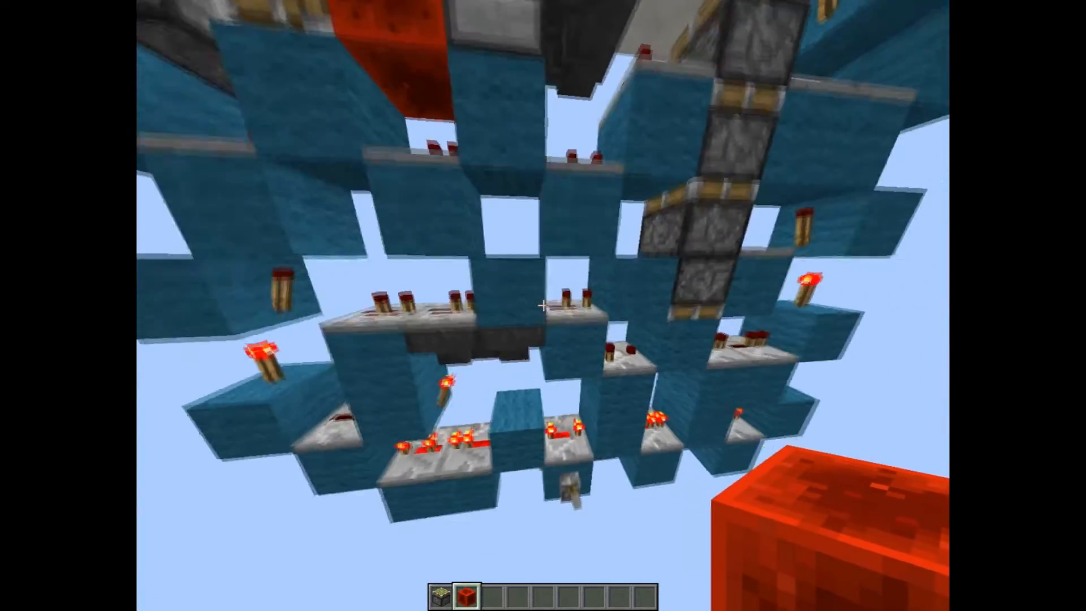
{"action": "mouse_move", "coordinate": [543, 305]}
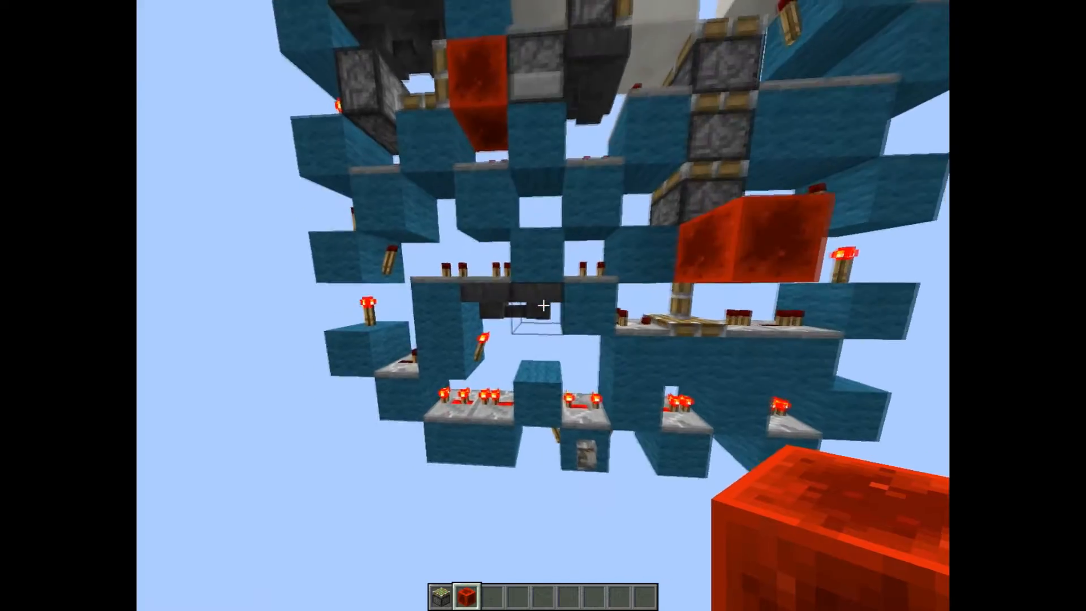
{"action": "right_click", "coordinate": [543, 304]}
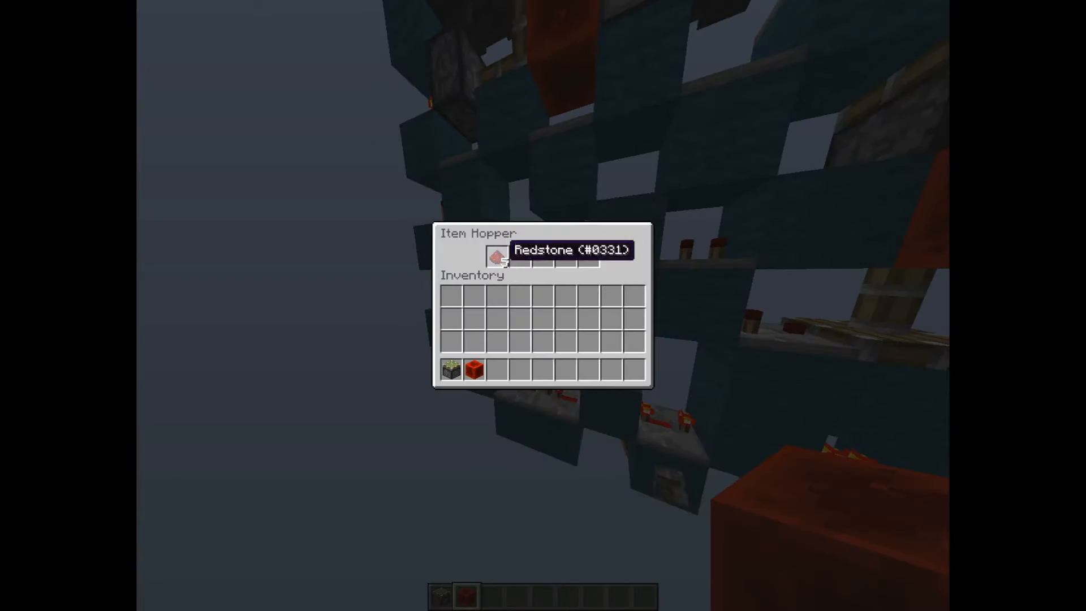
{"action": "key", "text": "Escape"}
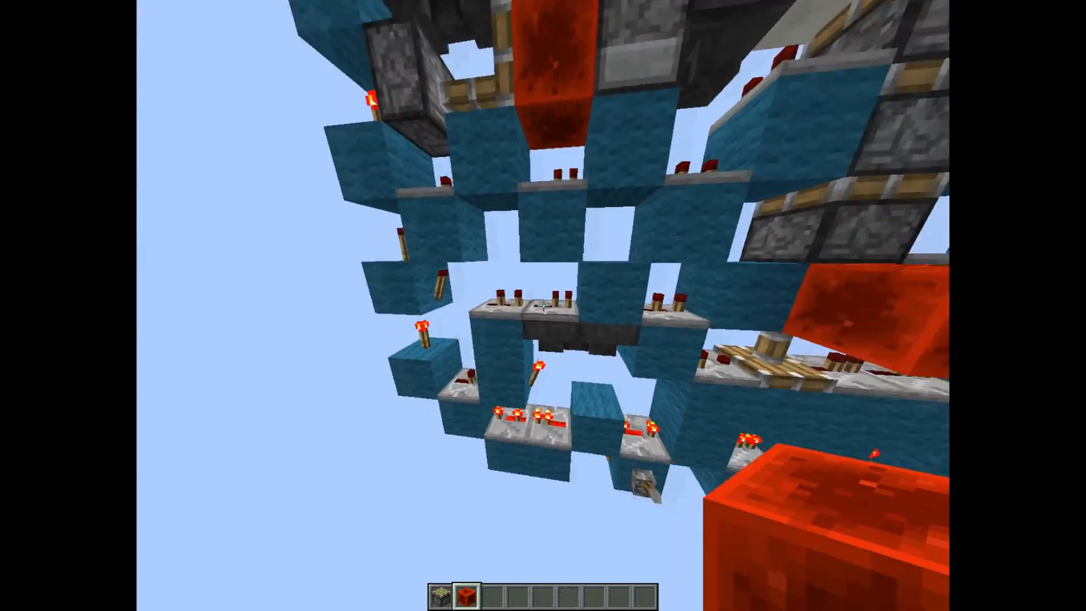
{"action": "mouse_move", "coordinate": [543, 305]}
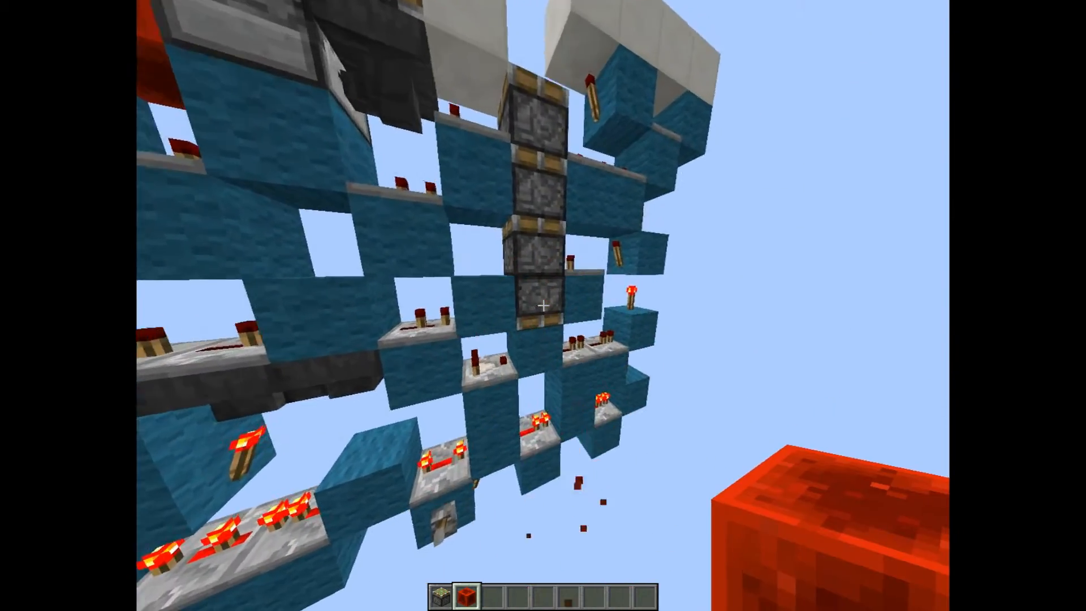
{"action": "mouse_move", "coordinate": [543, 306]}
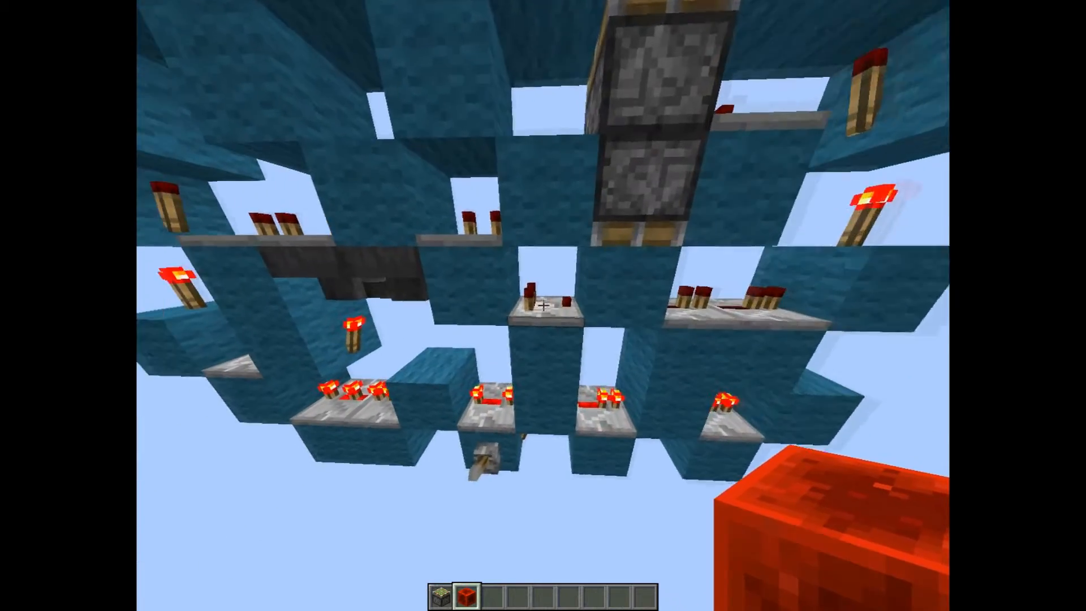
{"action": "mouse_move", "coordinate": [543, 305]}
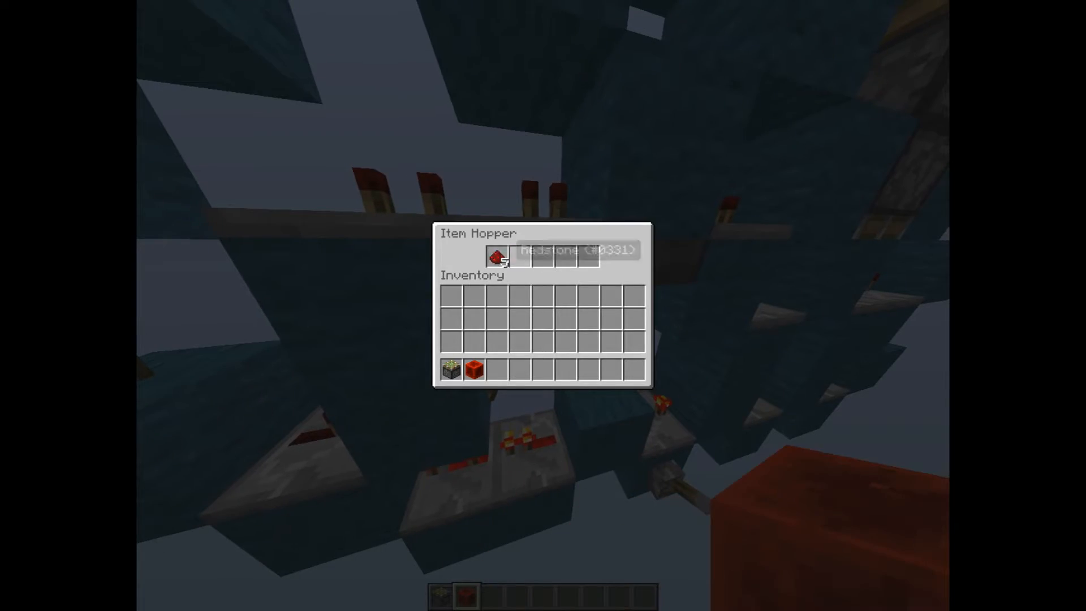
{"action": "key", "text": "Escape"}
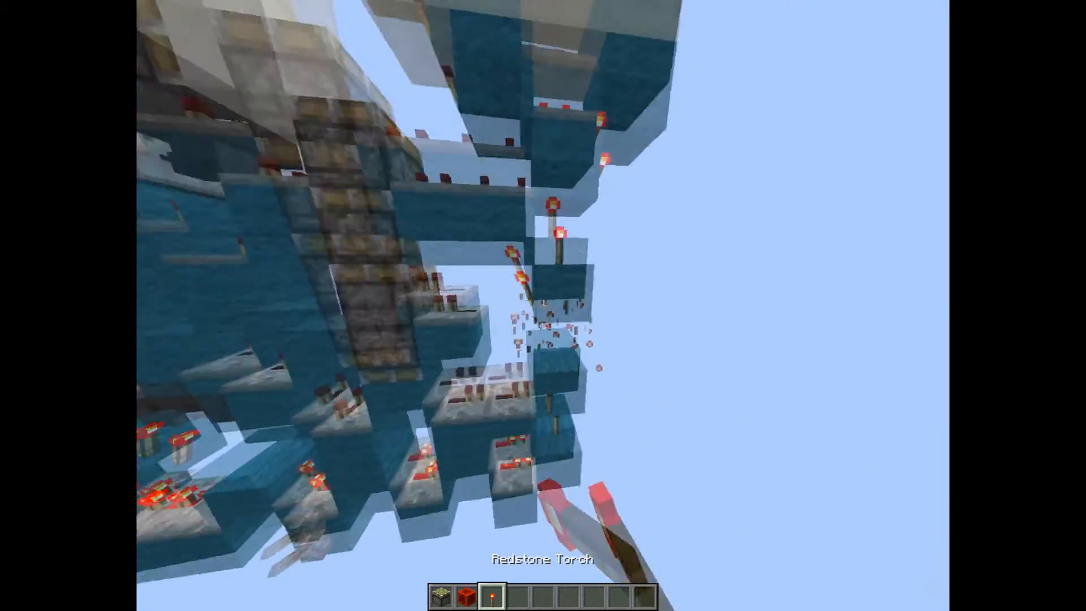
{"action": "mouse_move", "coordinate": [543, 299]}
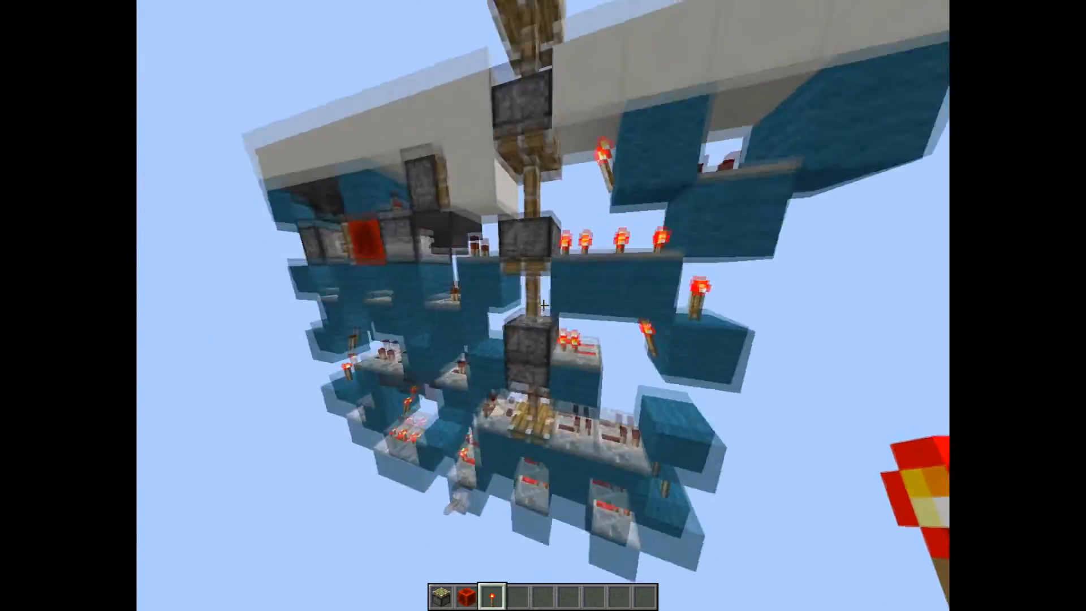
{"action": "mouse_move", "coordinate": [543, 306]}
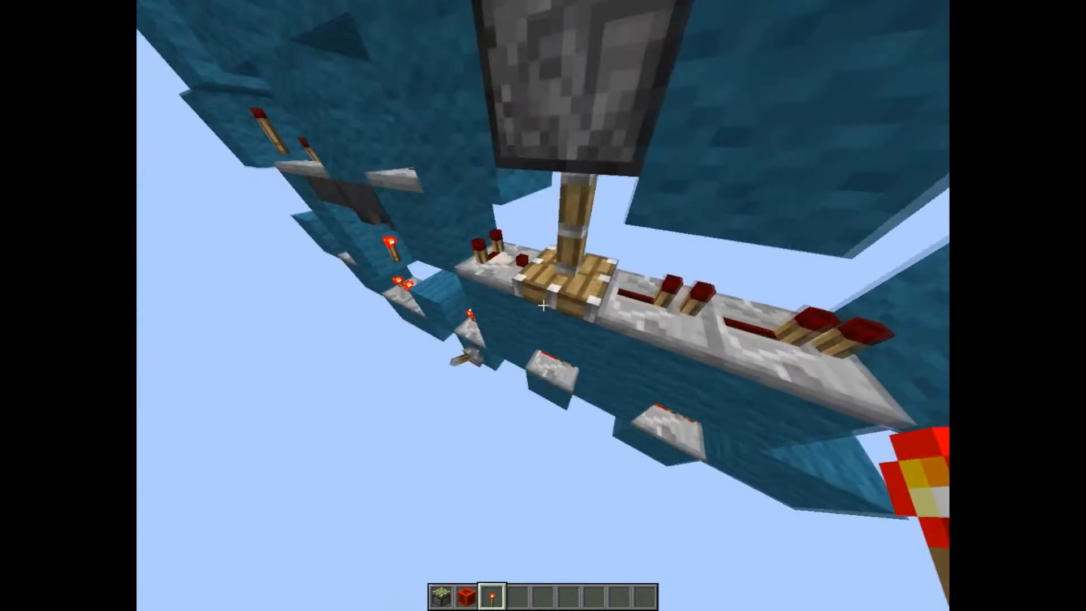
{"action": "mouse_move", "coordinate": [543, 306]}
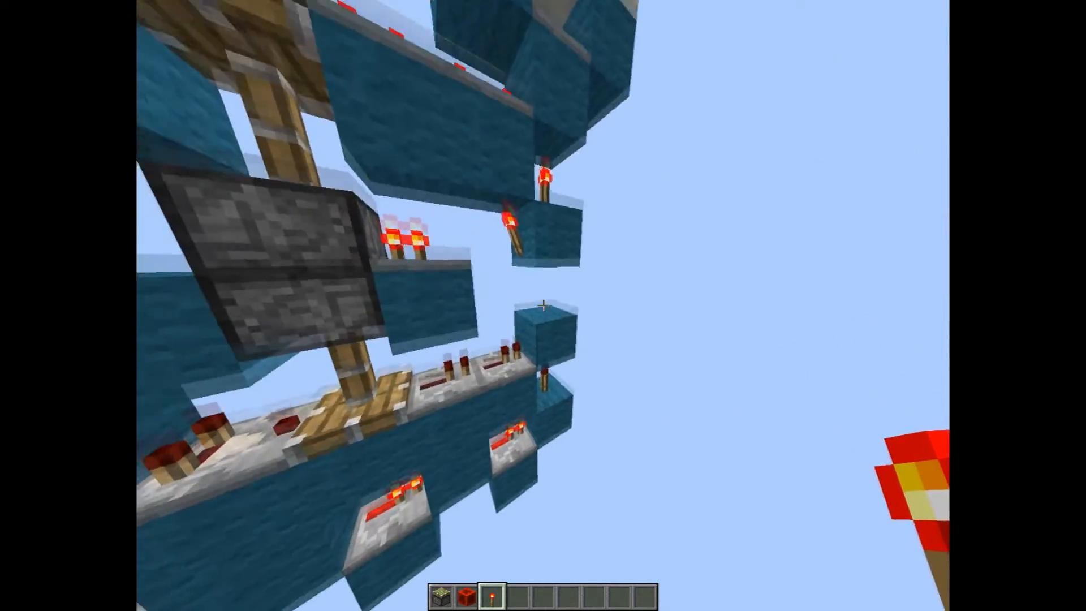
{"action": "mouse_move", "coordinate": [543, 305]}
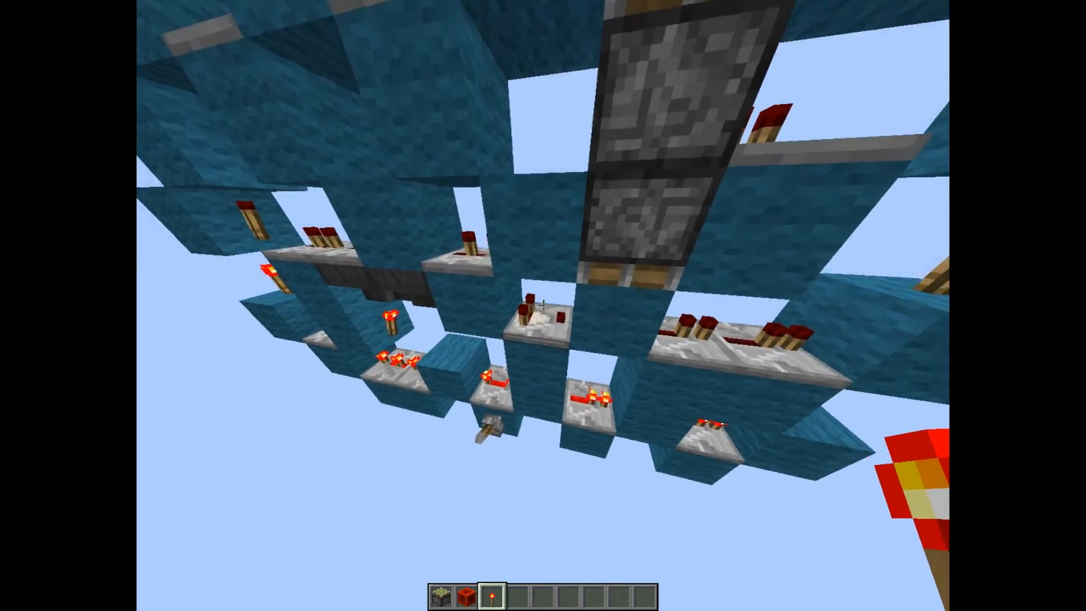
{"action": "mouse_move", "coordinate": [543, 305]}
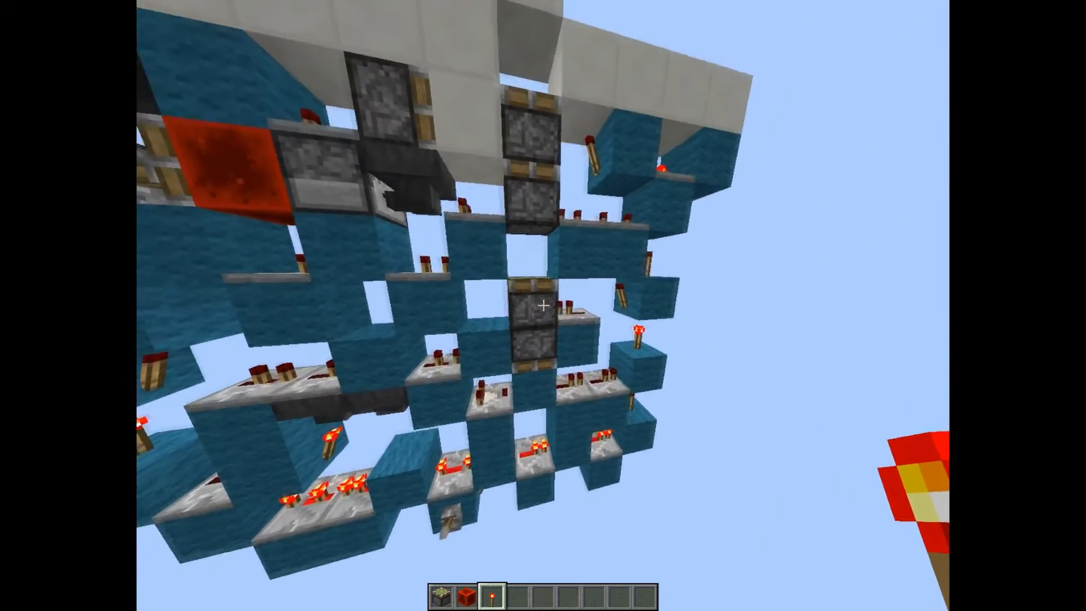
{"action": "mouse_move", "coordinate": [542, 305]}
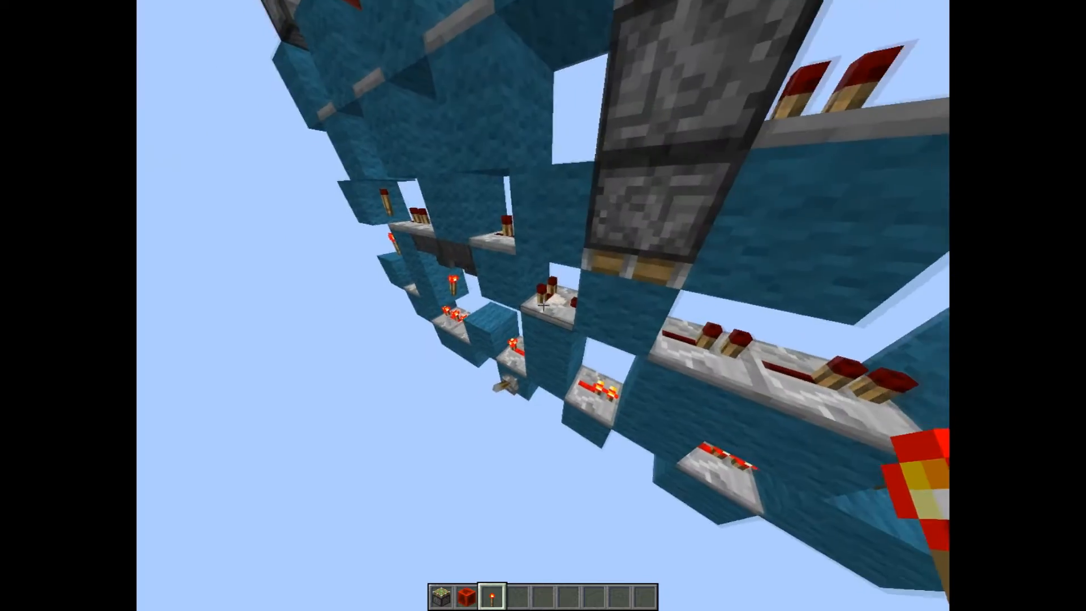
{"action": "mouse_move", "coordinate": [543, 305]}
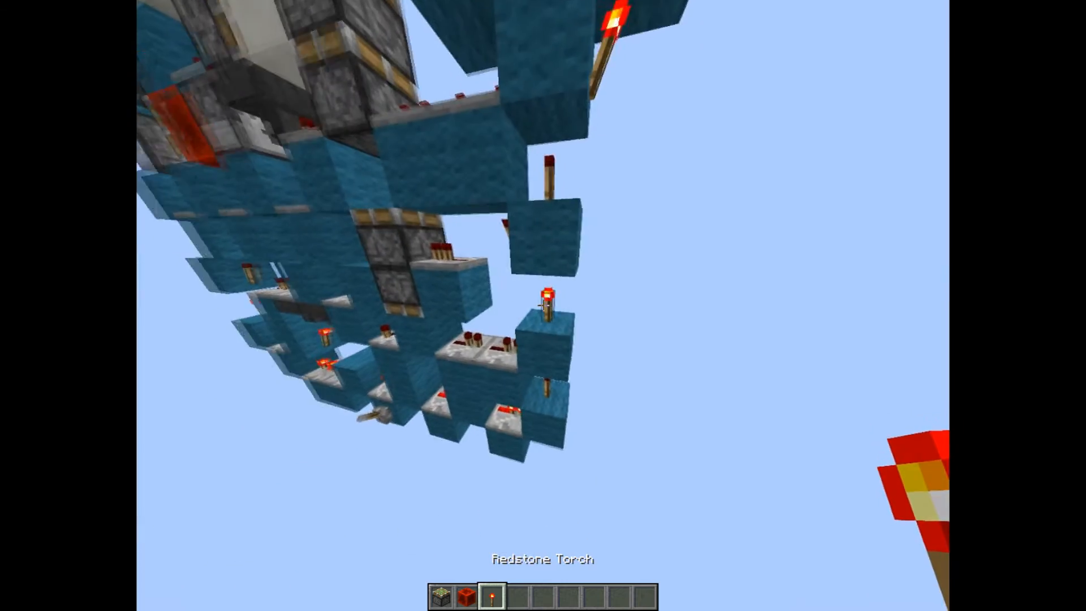
{"action": "mouse_move", "coordinate": [543, 305]}
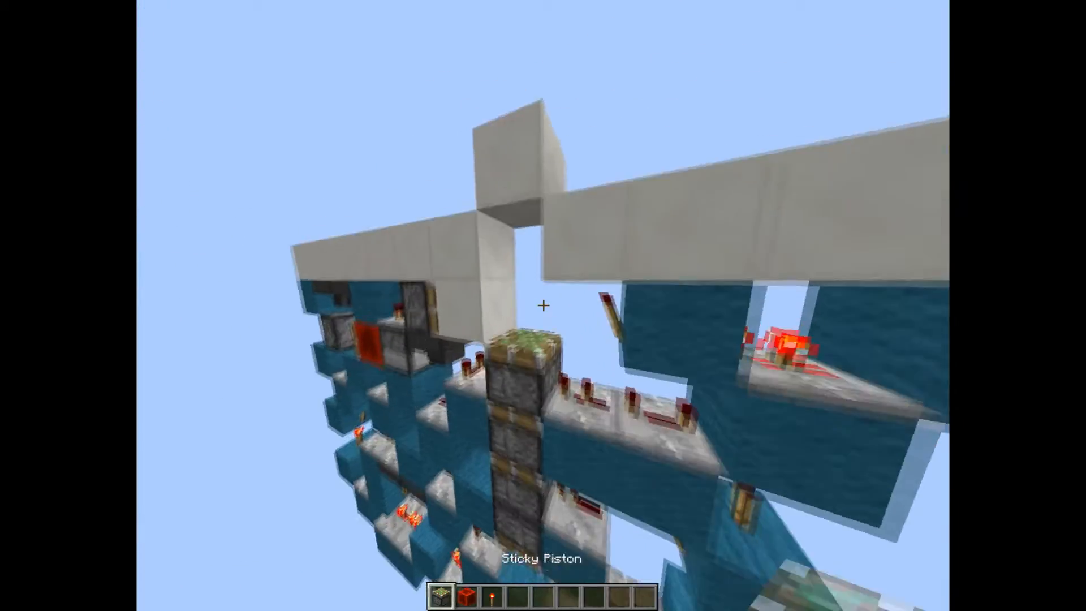
{"action": "mouse_move", "coordinate": [543, 305]}
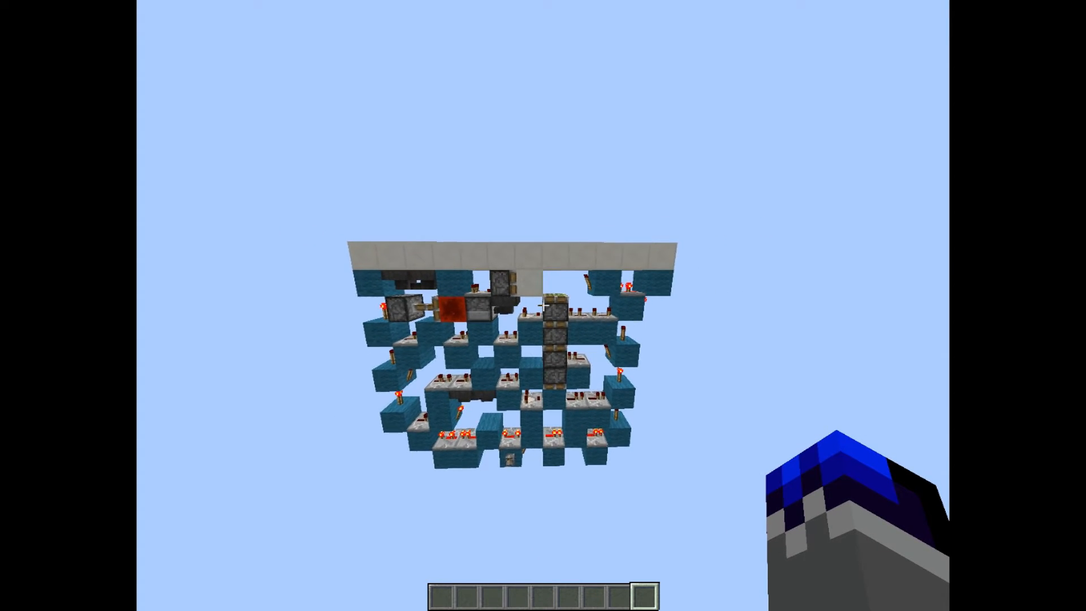
{"action": "mouse_move", "coordinate": [543, 305]}
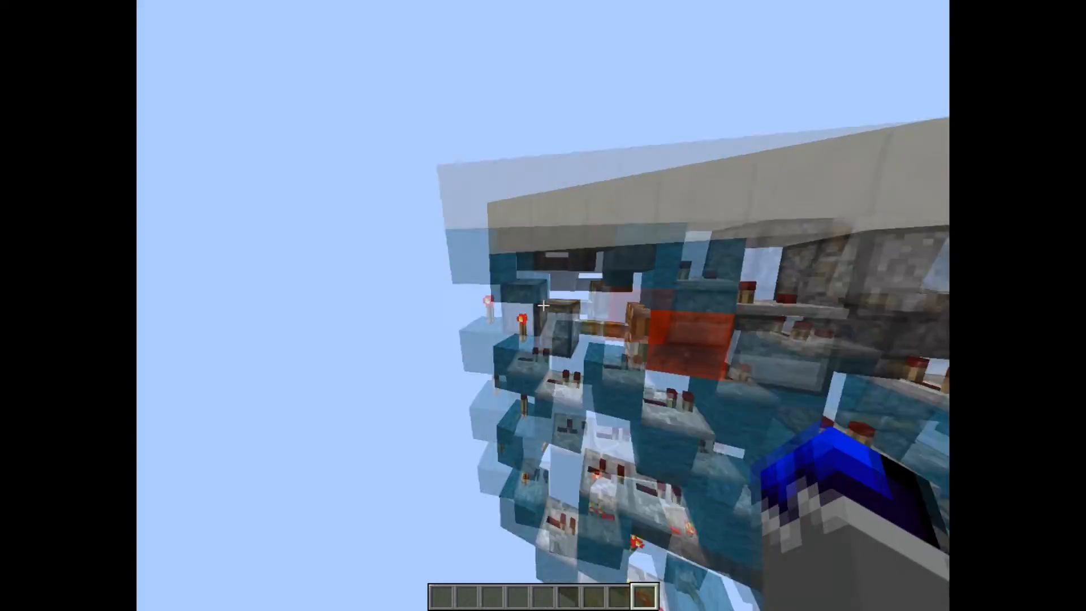
{"action": "mouse_move", "coordinate": [543, 305]}
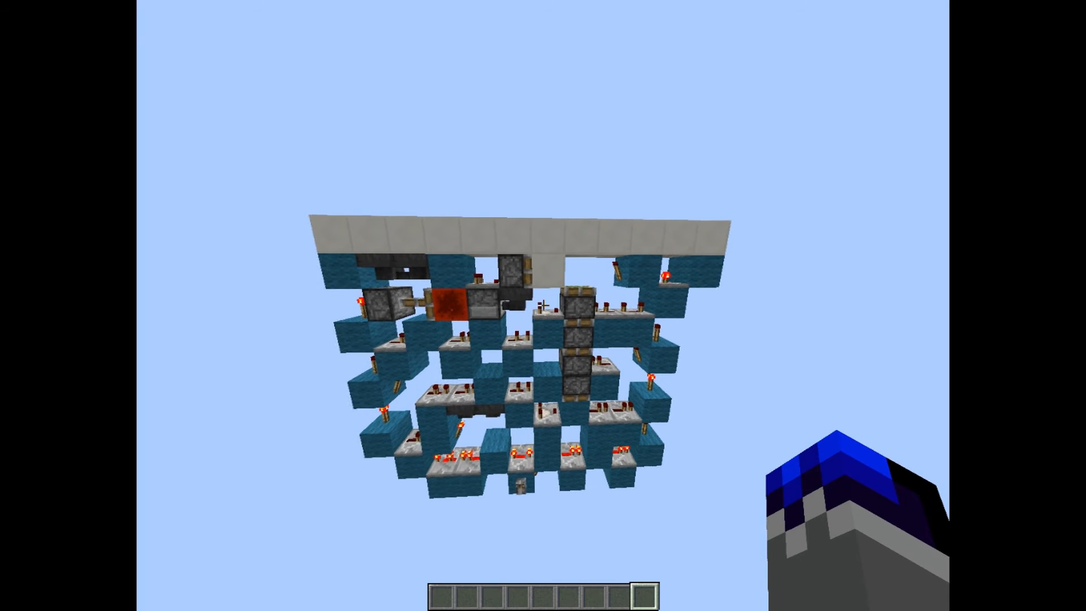
{"action": "mouse_move", "coordinate": [543, 306]}
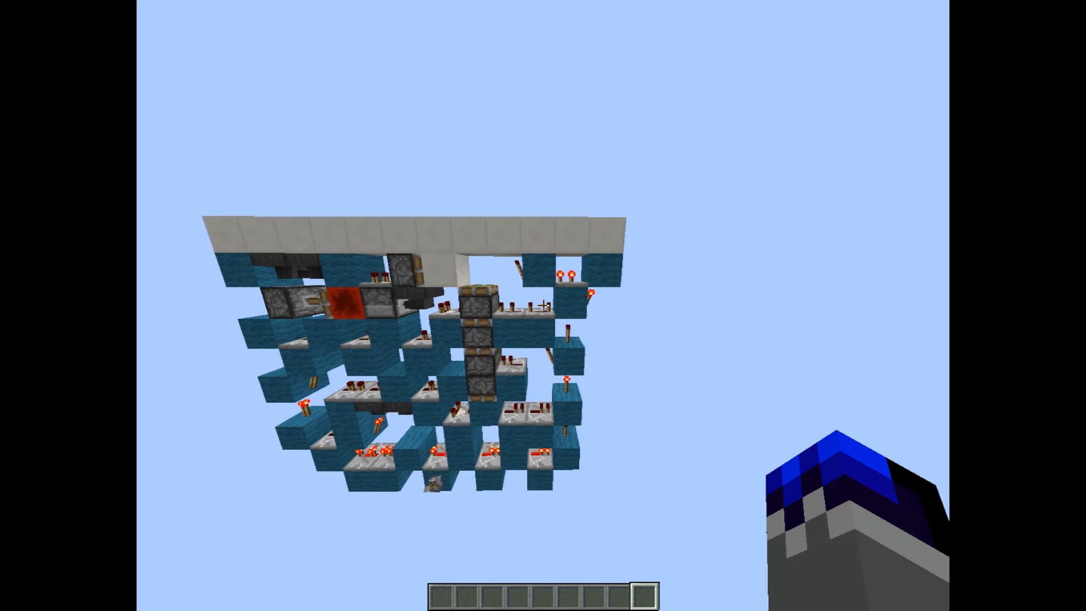
{"action": "mouse_move", "coordinate": [543, 305]}
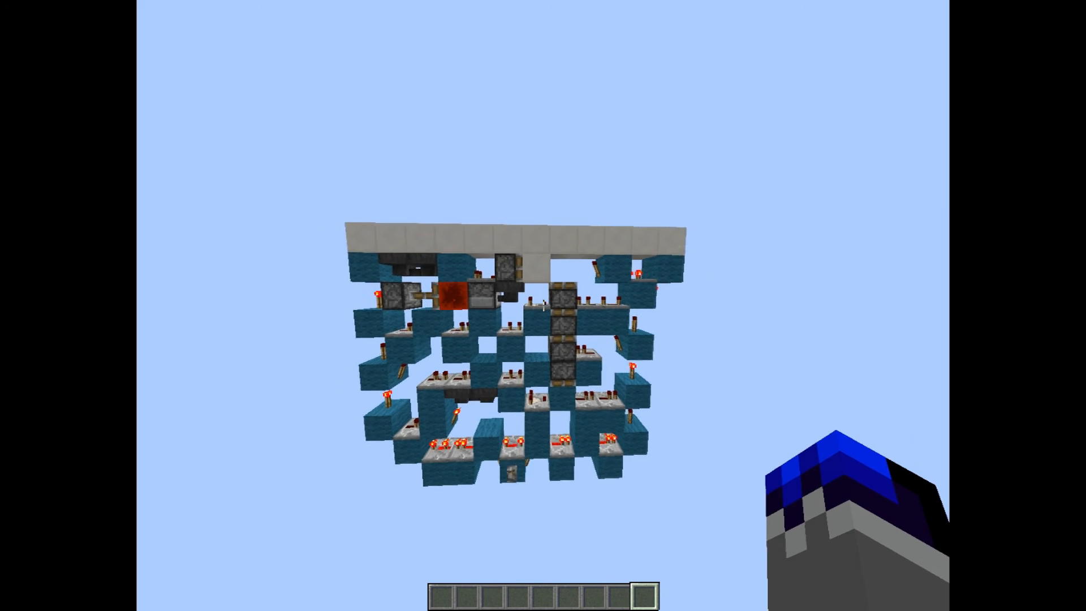
{"action": "mouse_move", "coordinate": [512, 305]}
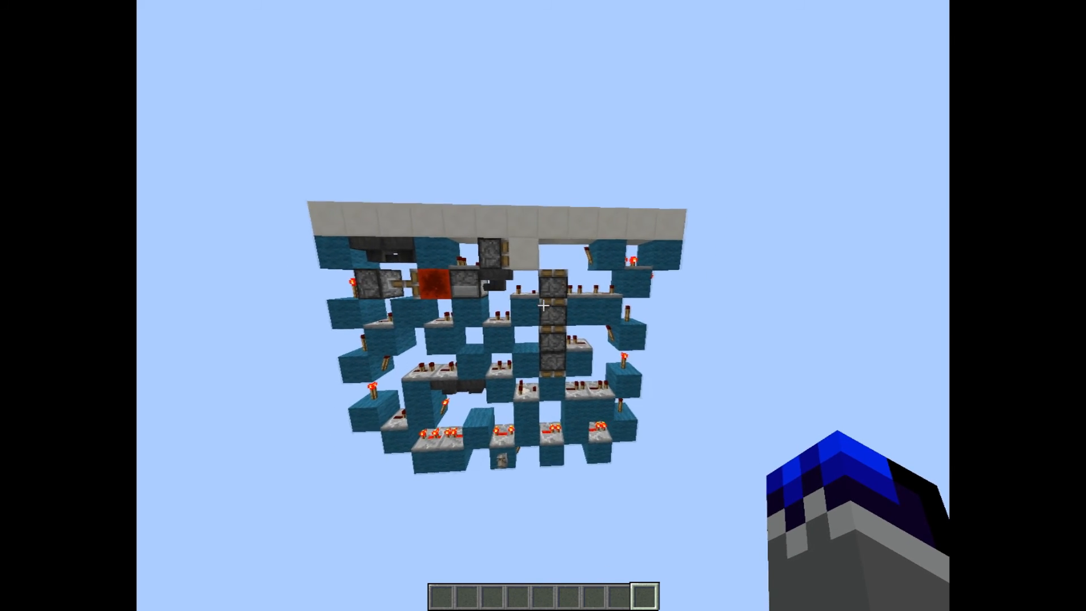